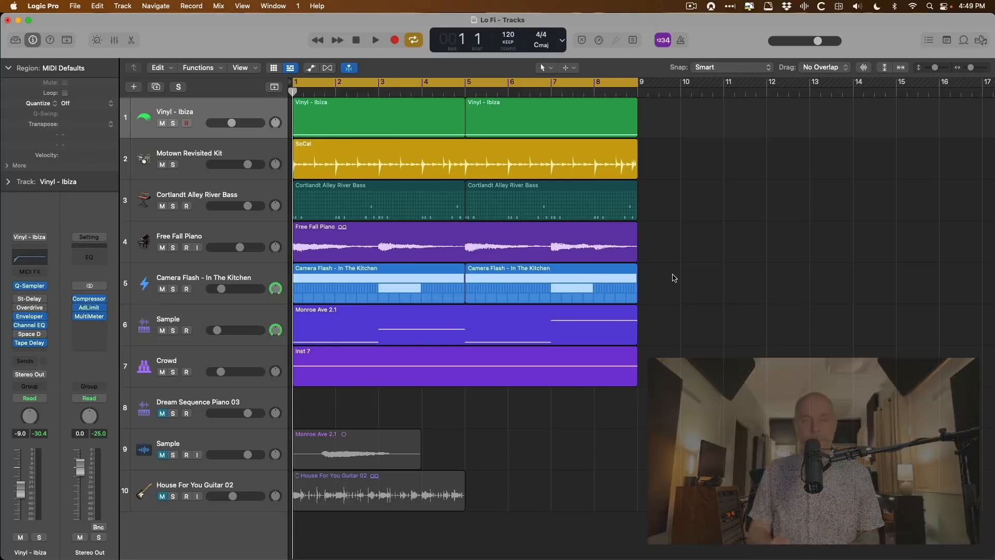
# Step: Play the full lo-fi mix, then solo and play the Vinyl - Ibiza and bass tracks
pyautogui.click(374, 40)
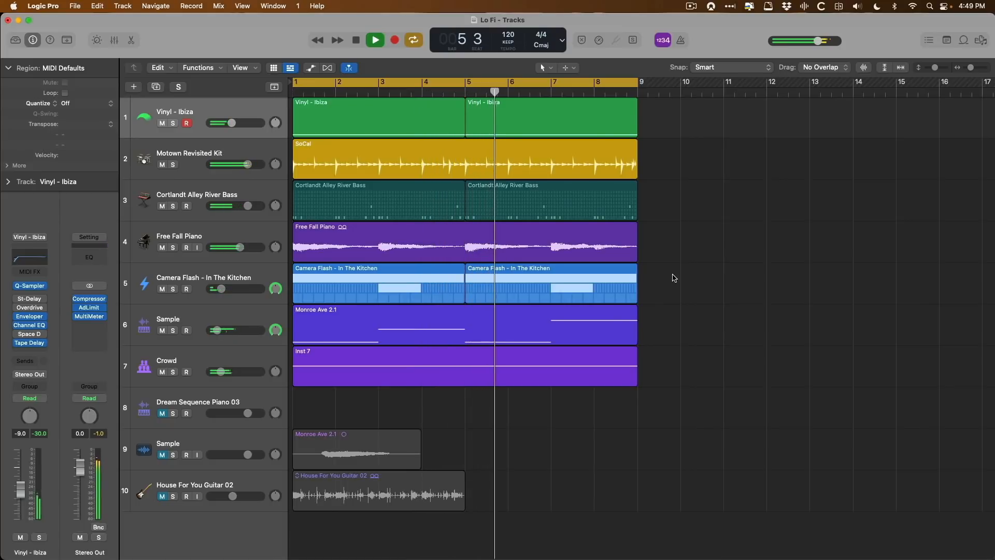
pyautogui.click(538, 82)
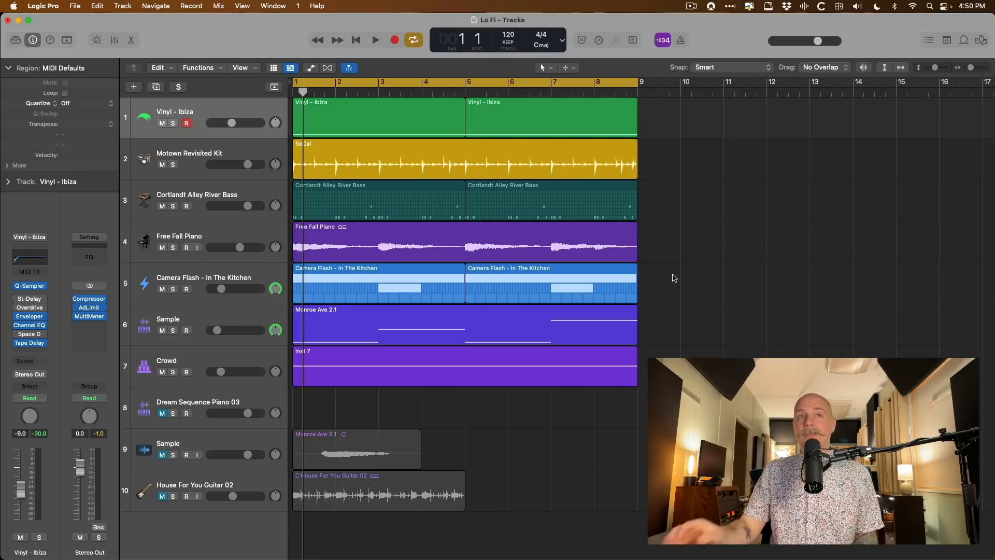
pyautogui.click(172, 123)
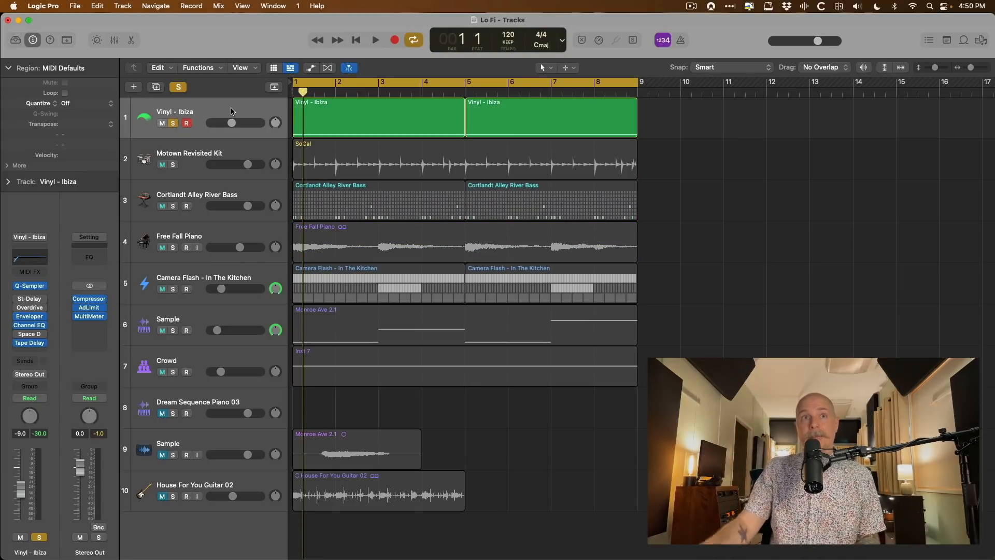
pyautogui.click(374, 39)
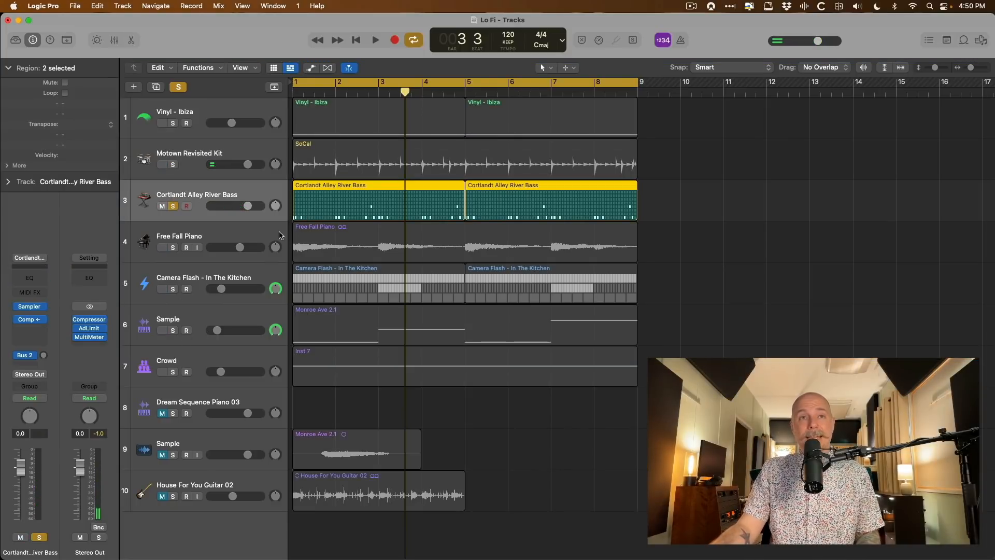
pyautogui.click(374, 40)
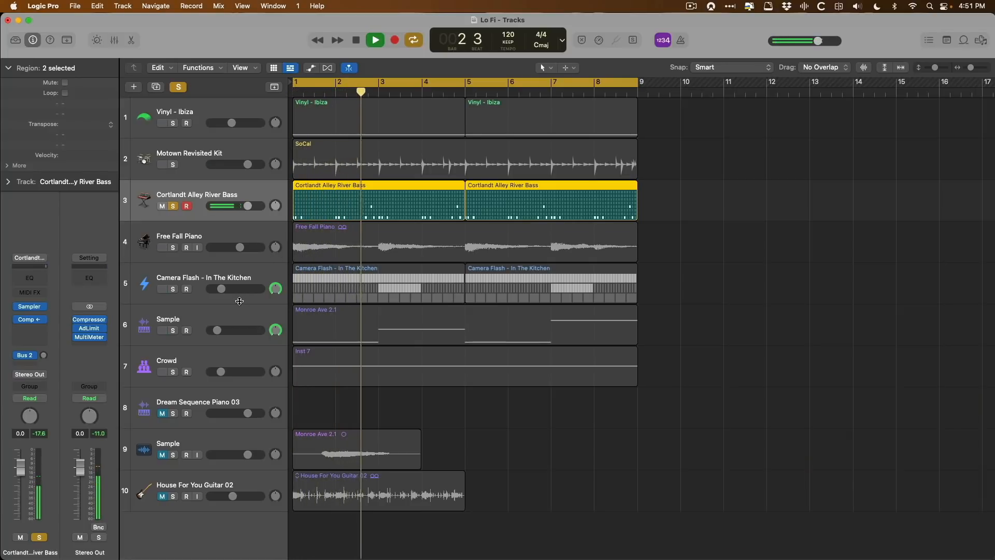
# Step: Solo and play the Free Fall Piano track, then the Camera Flash - In The Kitchen track
pyautogui.click(172, 247)
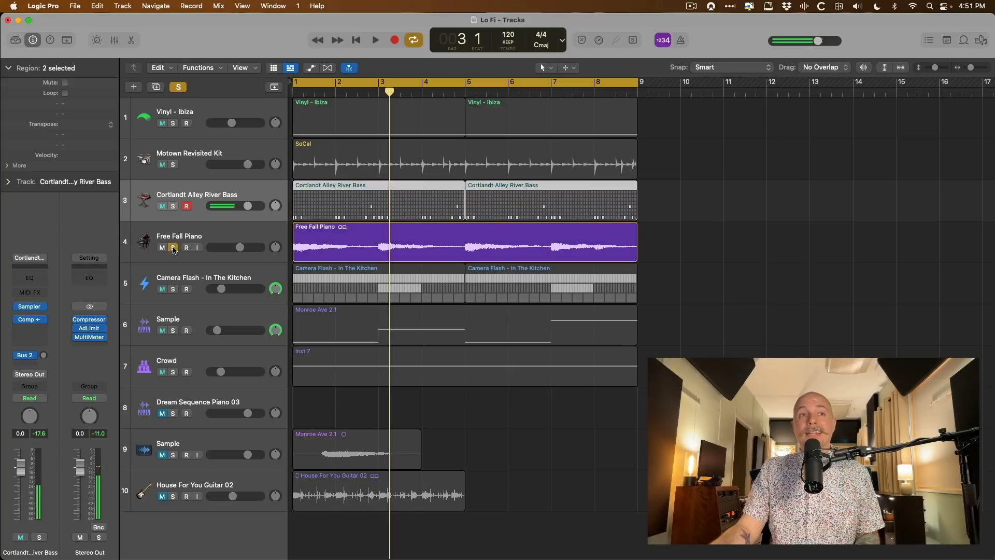
pyautogui.click(338, 227)
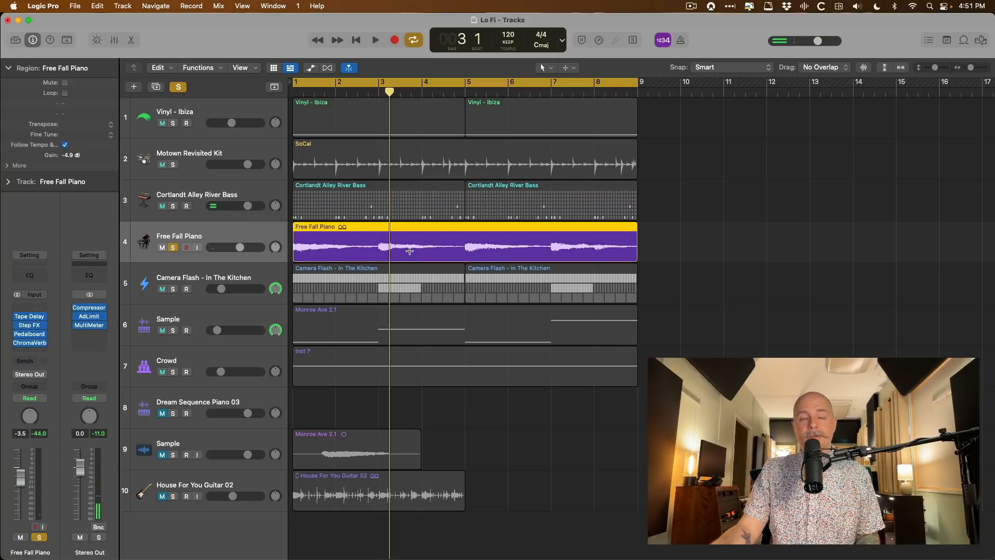
pyautogui.click(374, 39)
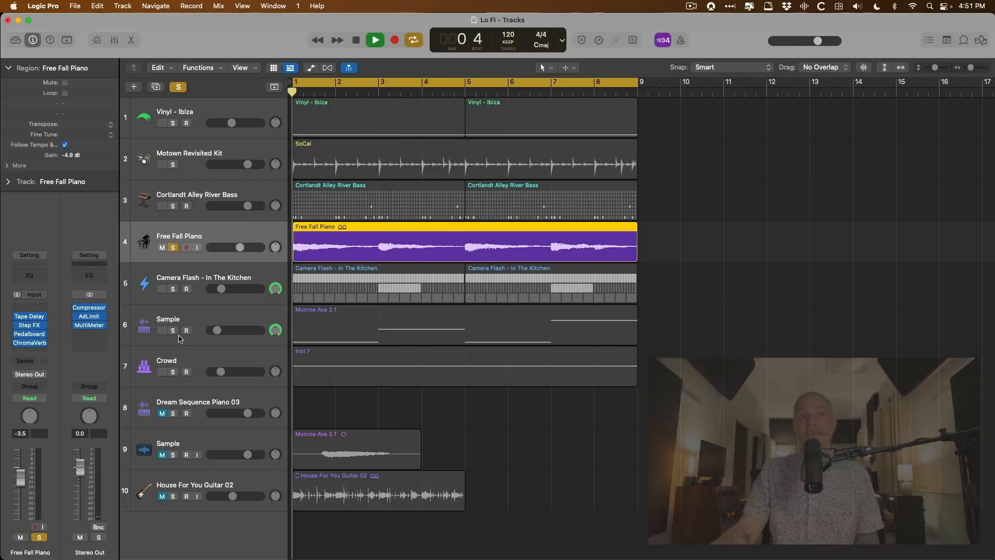
pyautogui.click(374, 39)
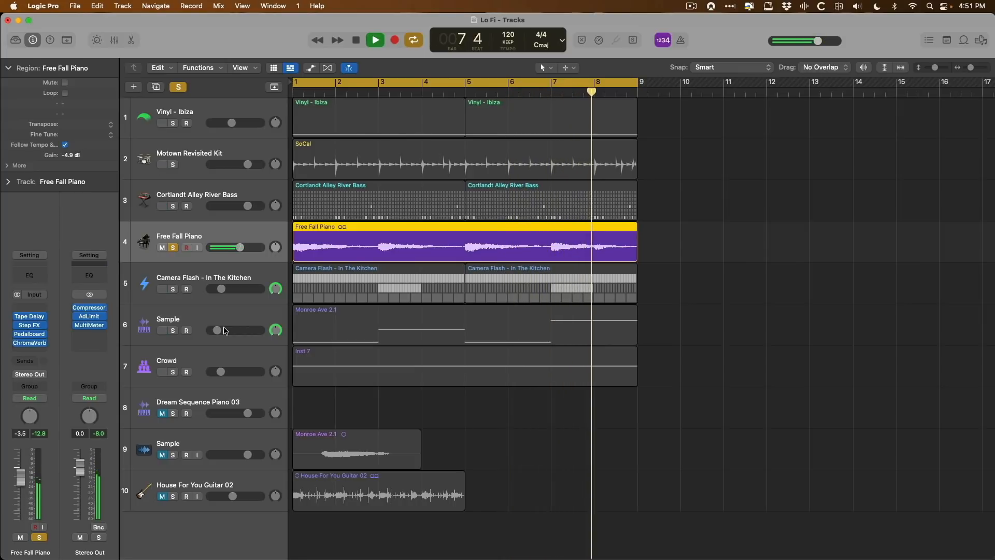
pyautogui.click(374, 39)
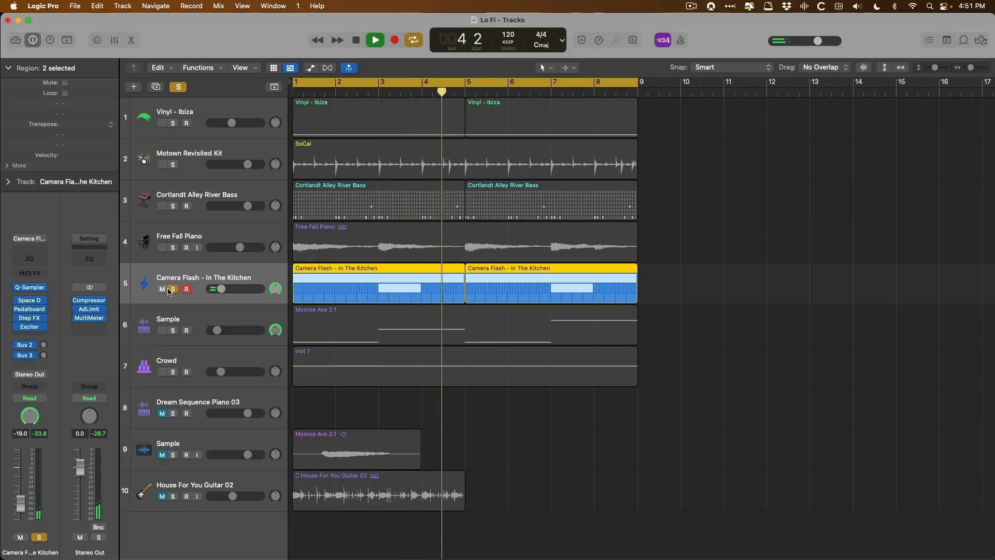
# Step: Solo each of the two Sample tracks in turn, then return to the full mix
pyautogui.click(374, 40)
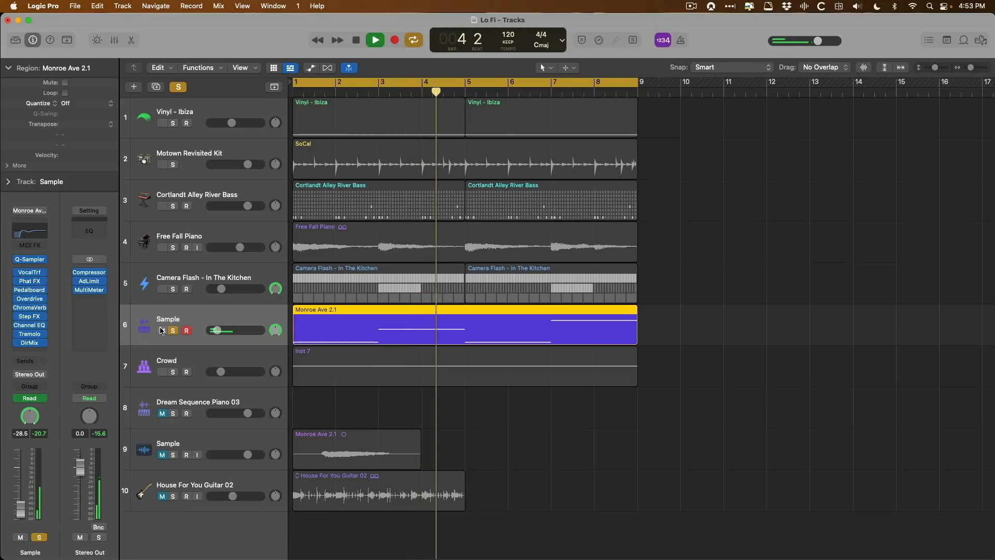
pyautogui.click(356, 39)
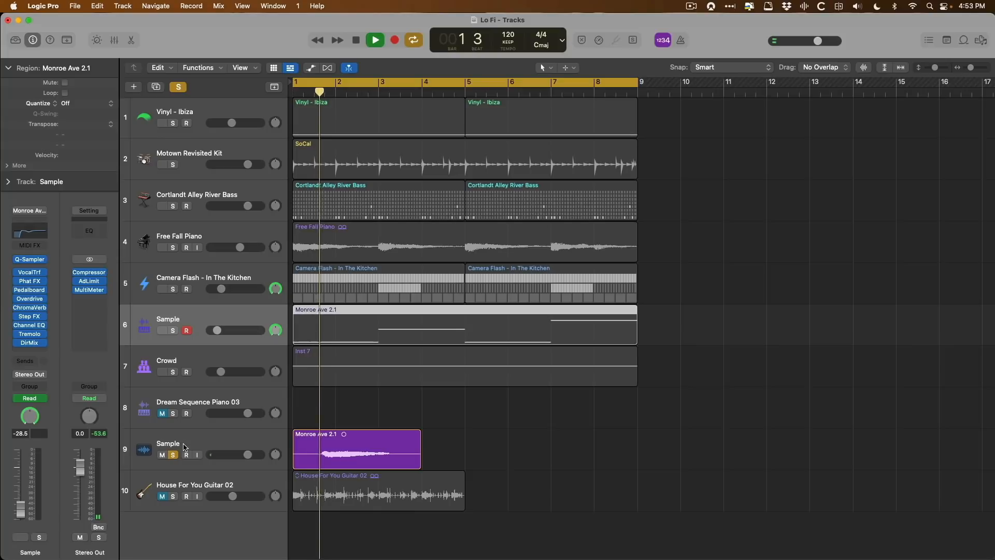
pyautogui.click(374, 40)
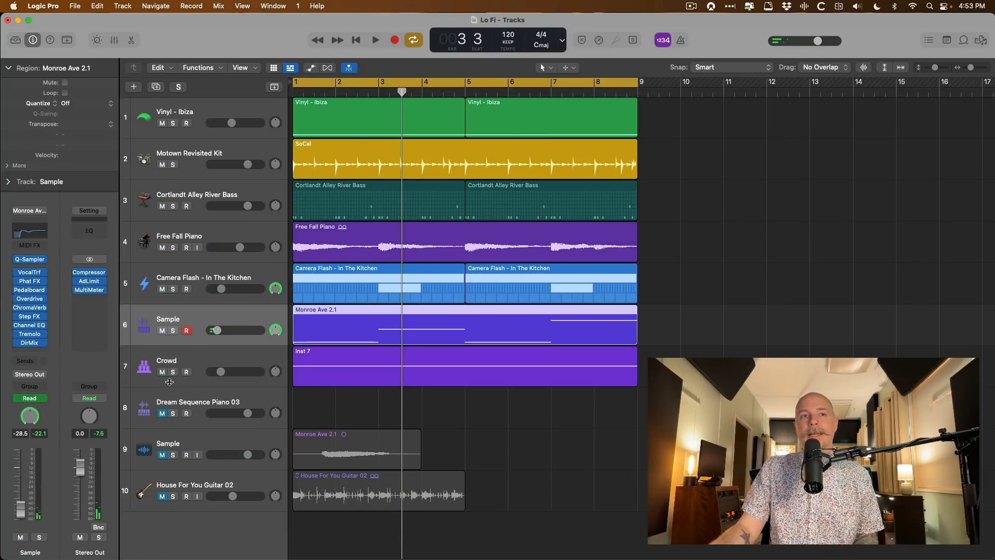
# Step: Solo the Crowd track, play the full mix, then solo Vinyl - Ibiza again
pyautogui.click(191, 360)
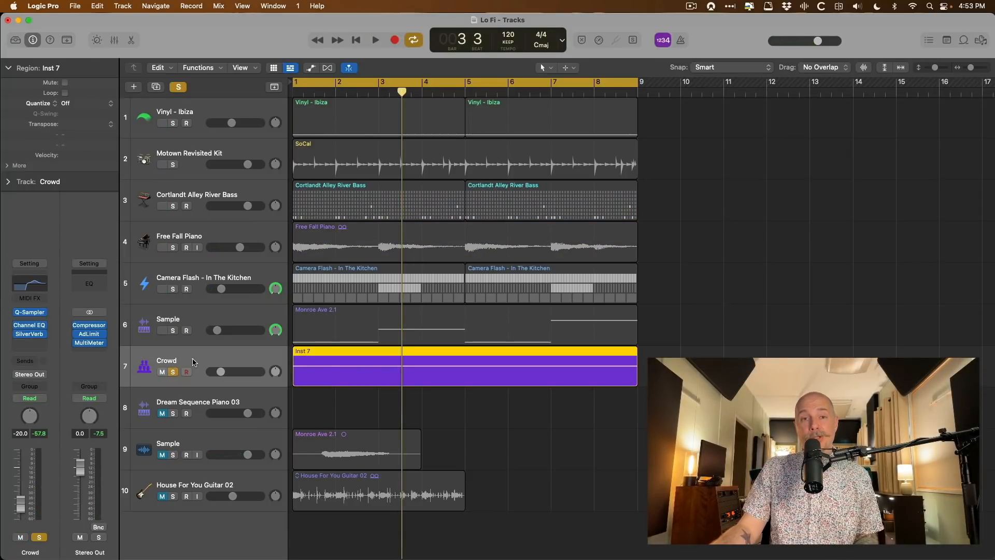
pyautogui.click(374, 39)
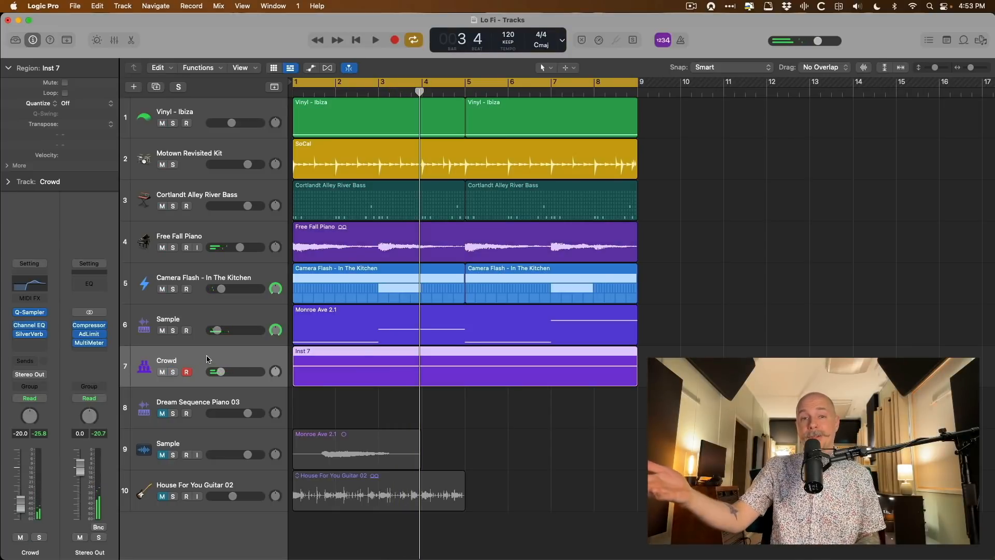
pyautogui.click(374, 39)
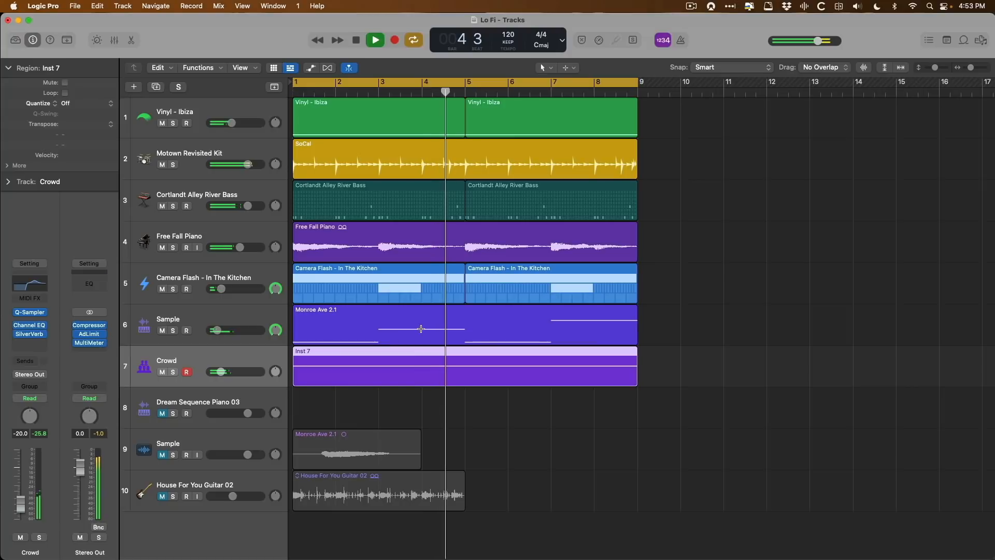
pyautogui.click(374, 40)
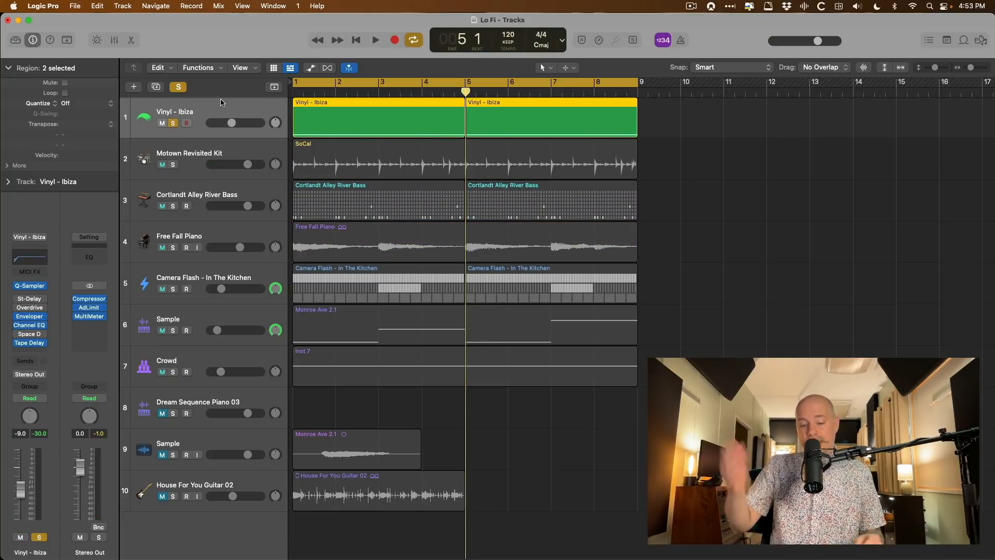
# Step: Switch the Test Oscillator from sine wave to pink noise and close it
pyautogui.click(134, 87)
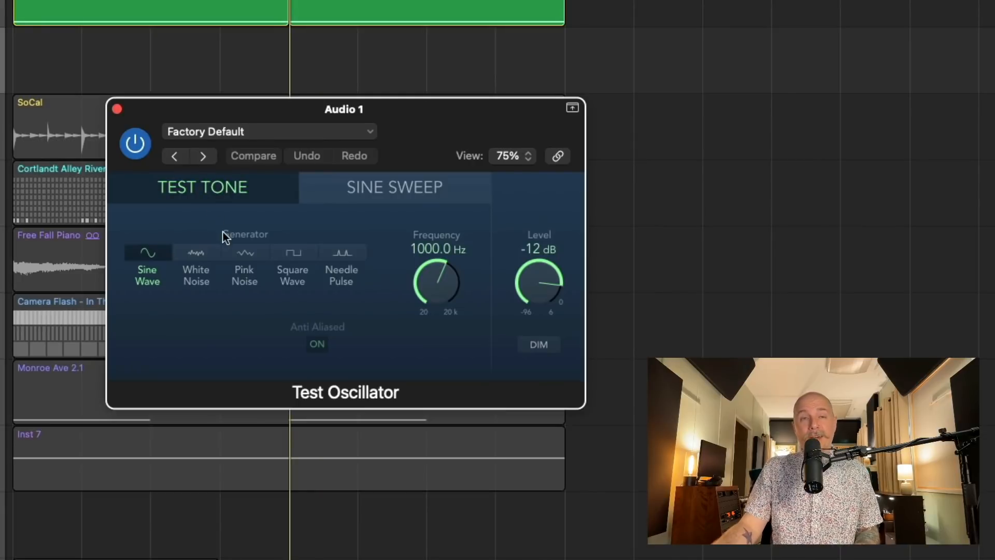
pyautogui.click(244, 253)
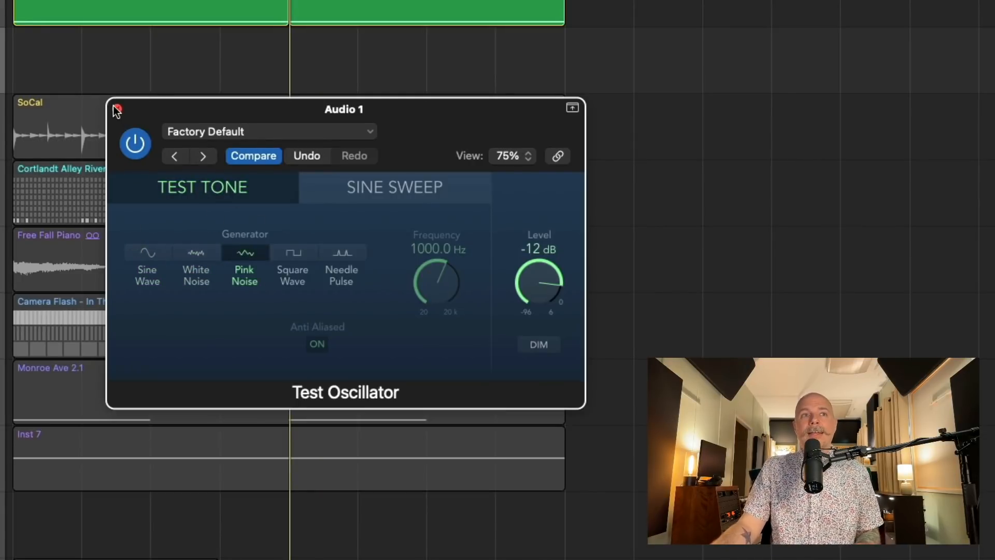
pyautogui.click(116, 109)
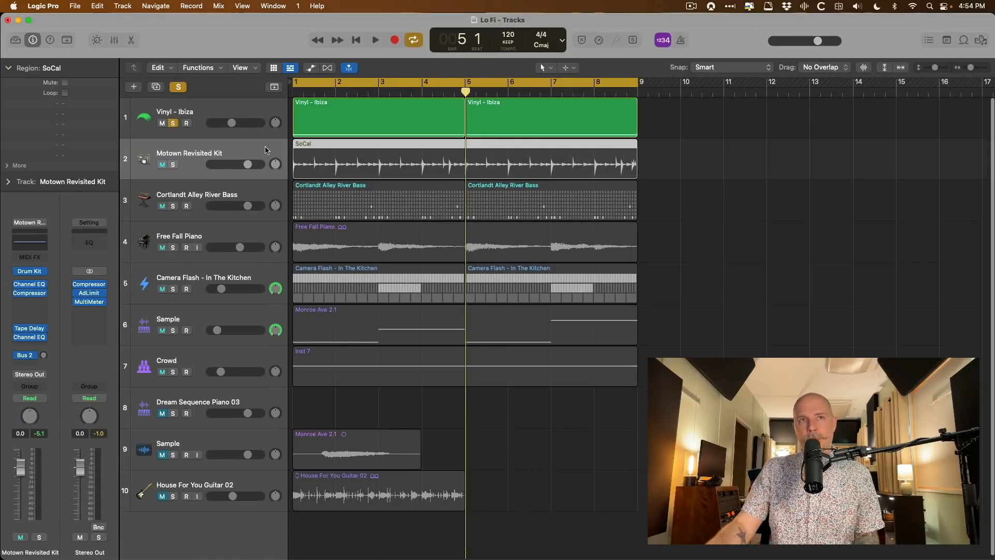
# Step: Add a software instrument track with the Vinyl - Ibiza FX patch and open its Quick Sampler
pyautogui.click(134, 86)
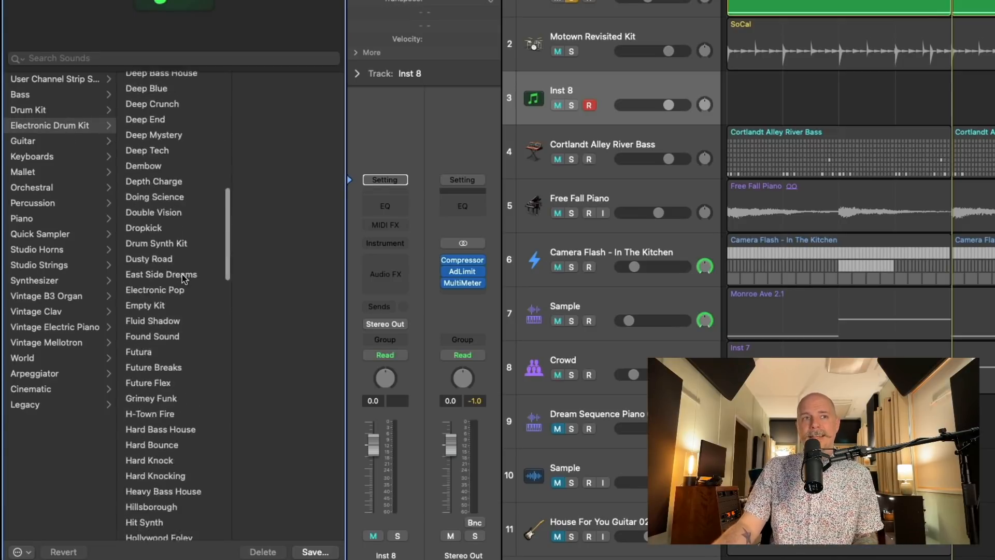
pyautogui.scroll(-3)
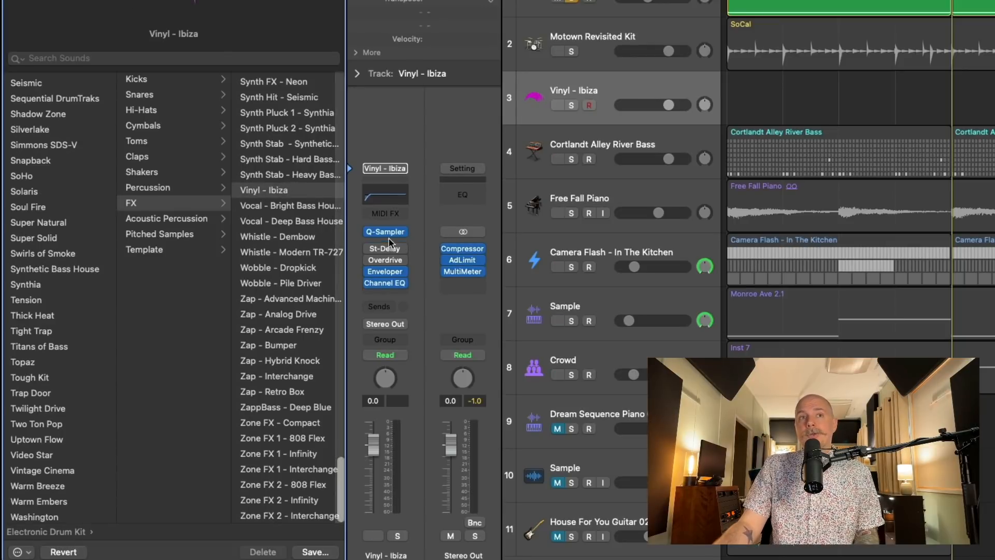
pyautogui.click(386, 231)
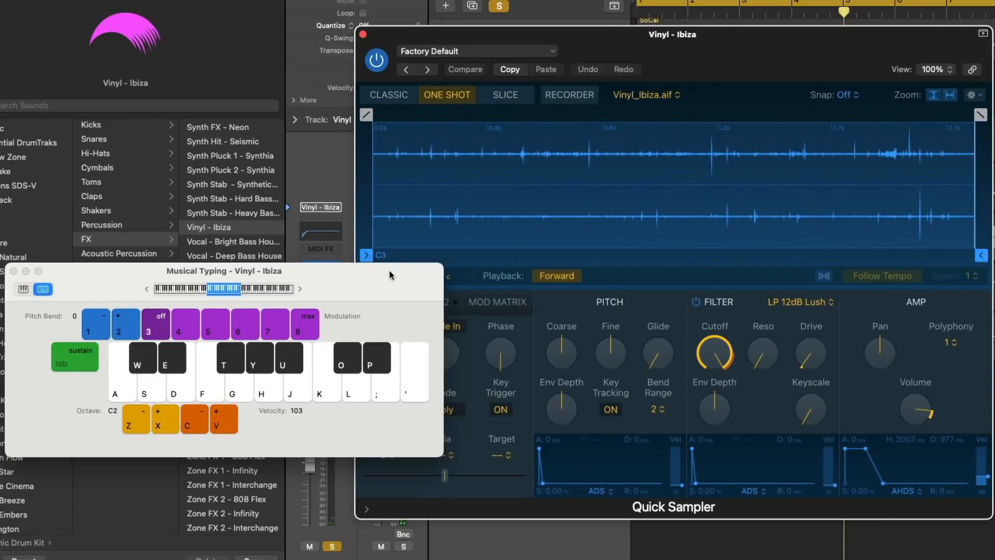
pyautogui.moveTo(383, 273)
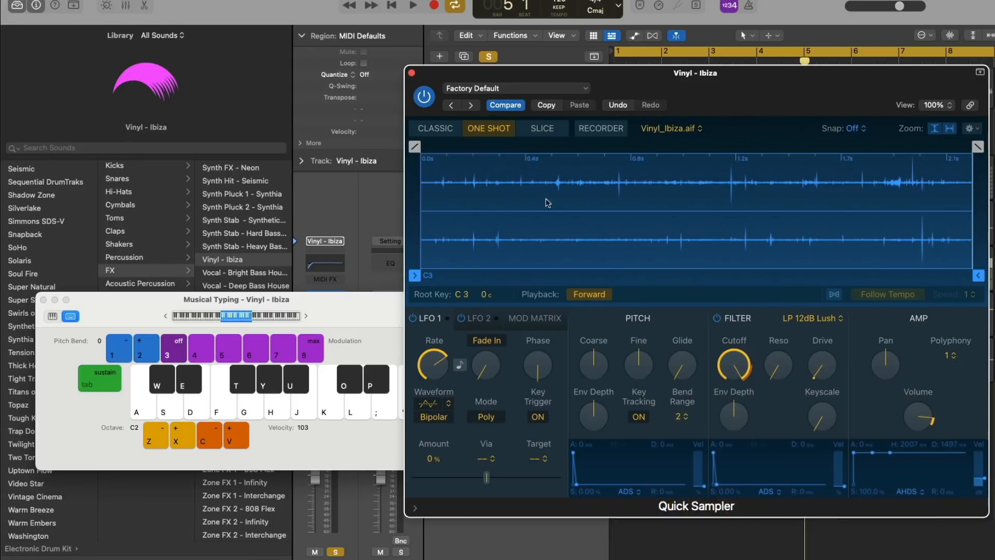
# Step: In Classic mode, set the Vinyl - Ibiza sample's loop to Alternate
pyautogui.click(434, 129)
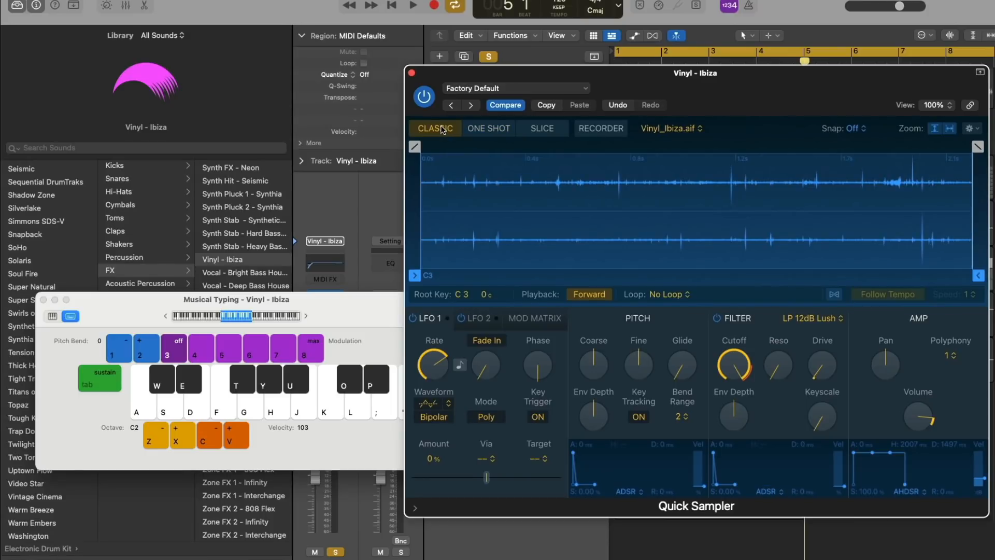
pyautogui.moveTo(678, 298)
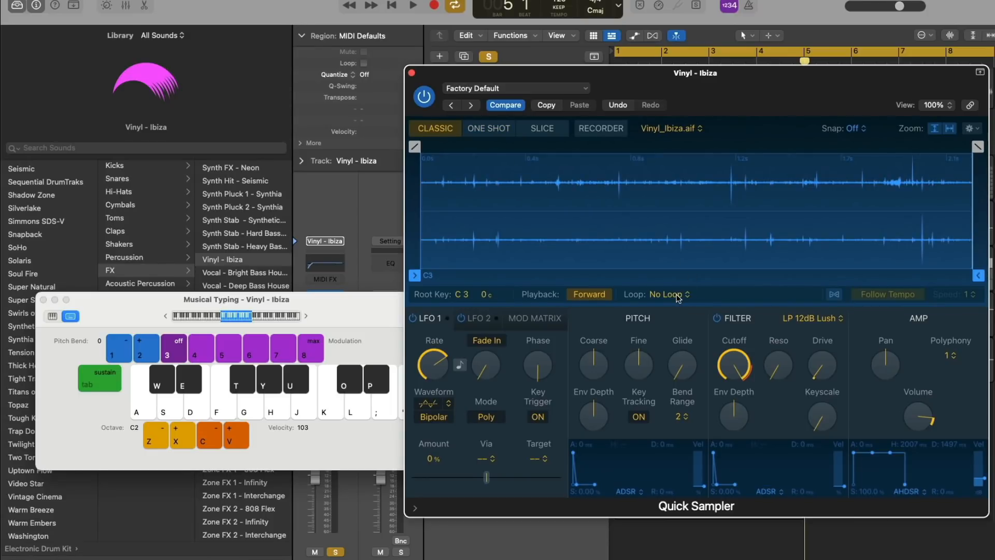
pyautogui.click(670, 293)
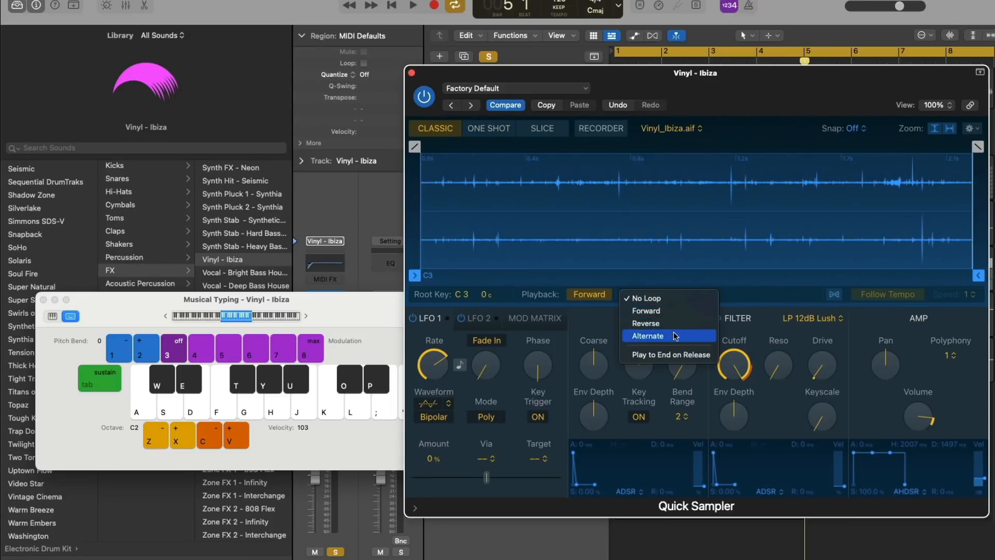
pyautogui.click(646, 336)
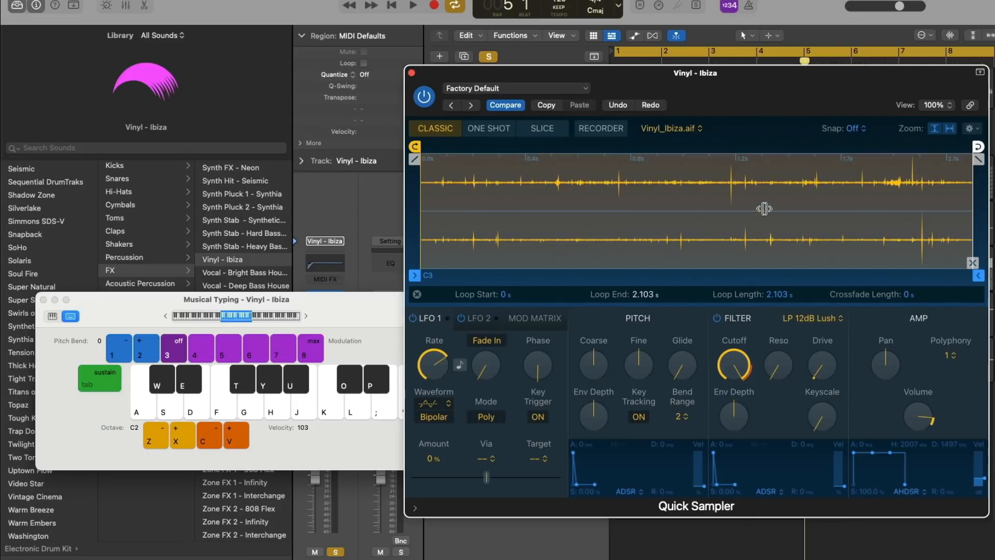
pyautogui.moveTo(734, 207)
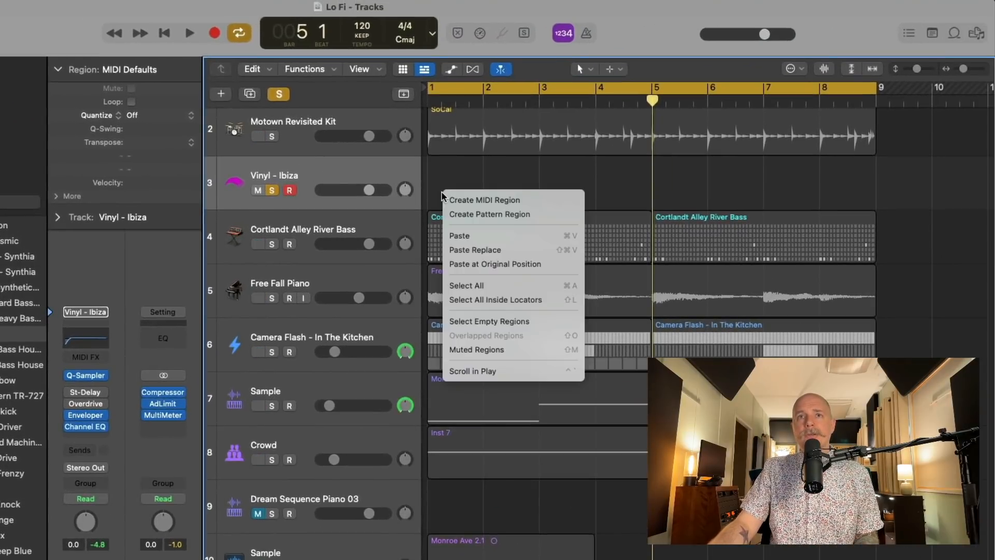
pyautogui.moveTo(485, 200)
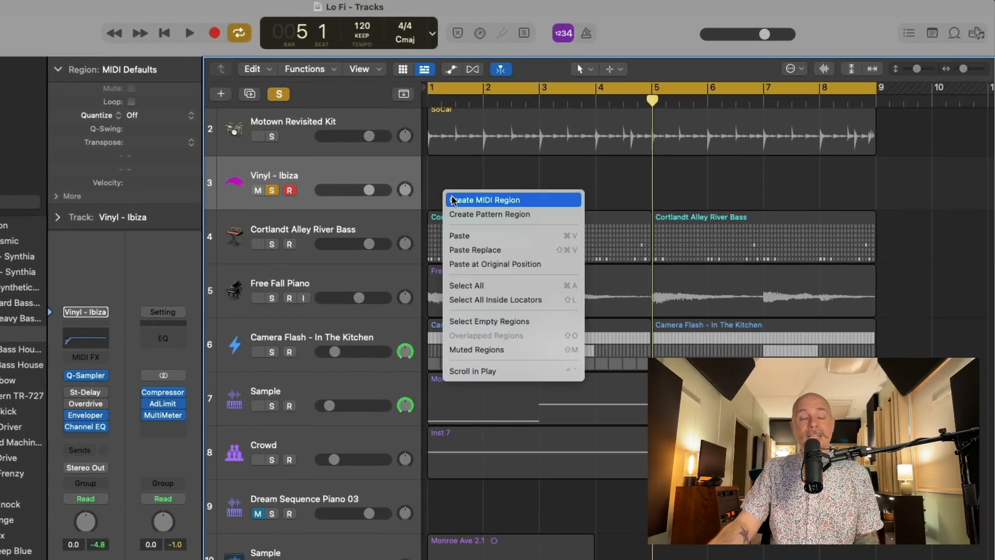
# Step: Create a MIDI region on Vinyl - Ibiza with one C2 note stretched across all eight bars
pyautogui.click(485, 199)
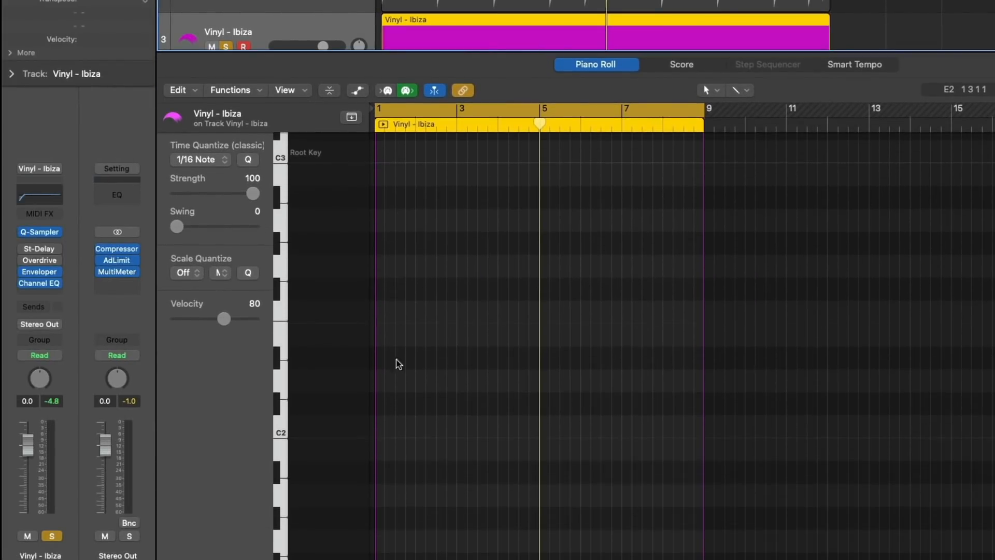
pyautogui.click(740, 90)
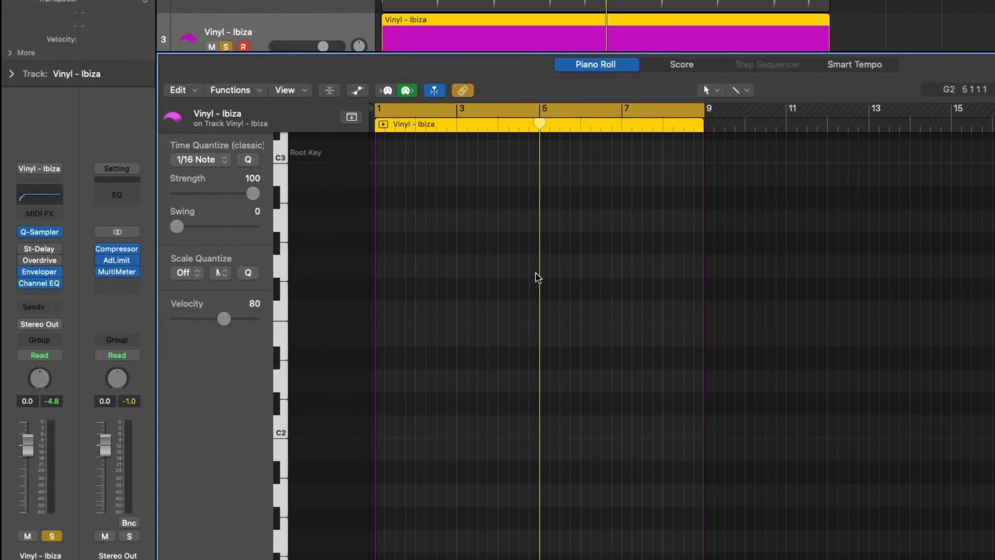
pyautogui.moveTo(383, 428); pyautogui.dragTo(706, 428)
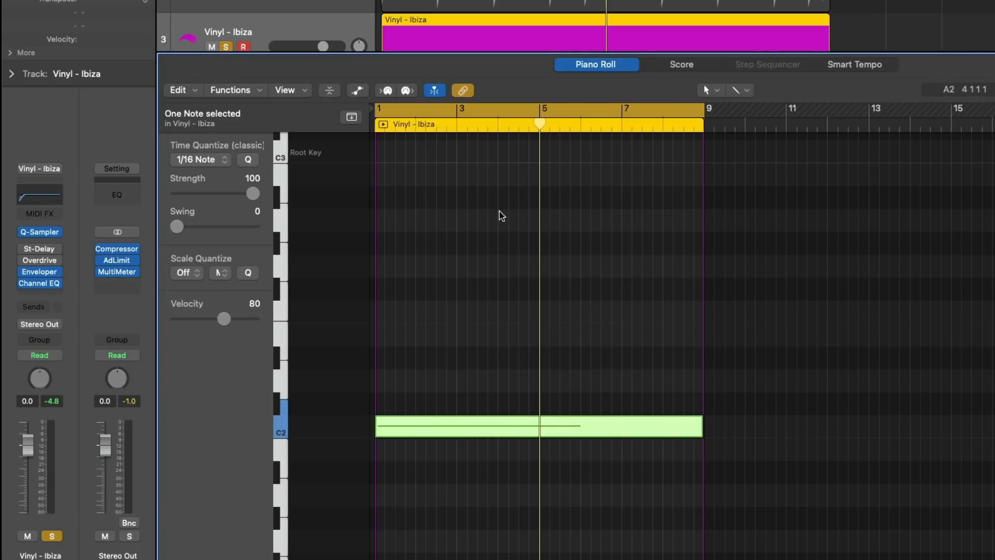
pyautogui.moveTo(549, 198)
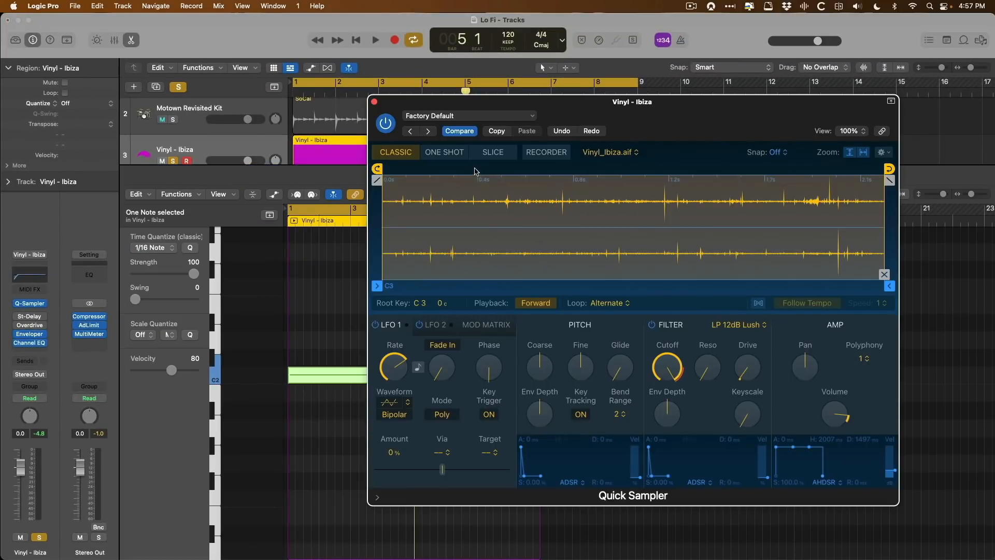
# Step: Play the looping Vinyl - Ibiza note and stop playback
pyautogui.click(375, 40)
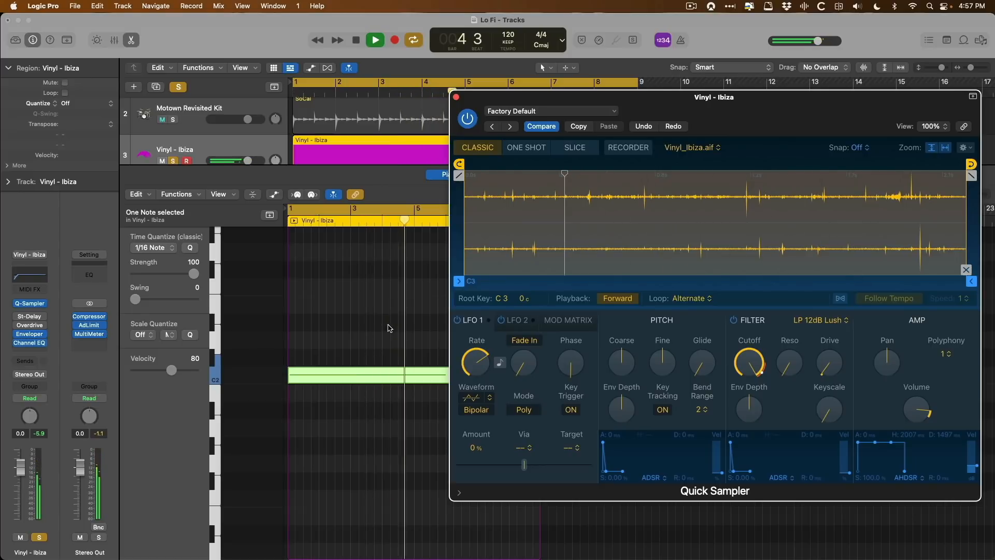
pyautogui.click(374, 39)
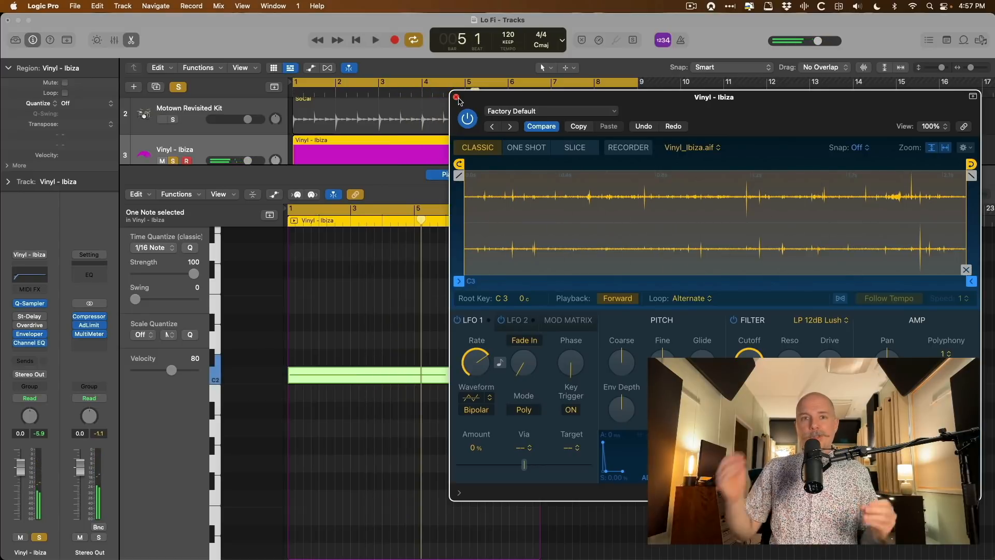
# Step: Close the Quick Sampler window
pyautogui.click(457, 97)
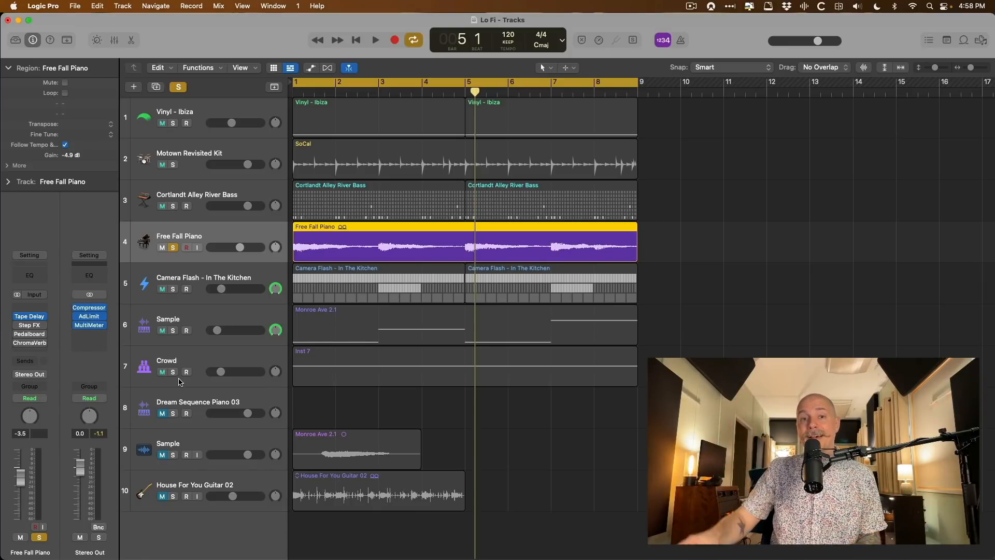
# Step: Compare Free Fall Piano with Tape Delay on and bypassed, then bring up the Tape Delay settings
pyautogui.click(374, 40)
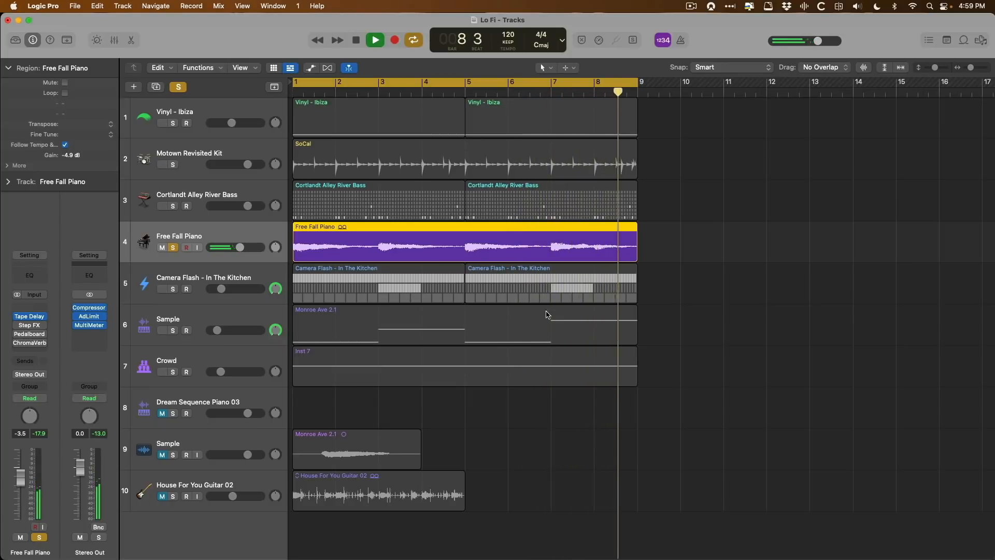
pyautogui.click(374, 40)
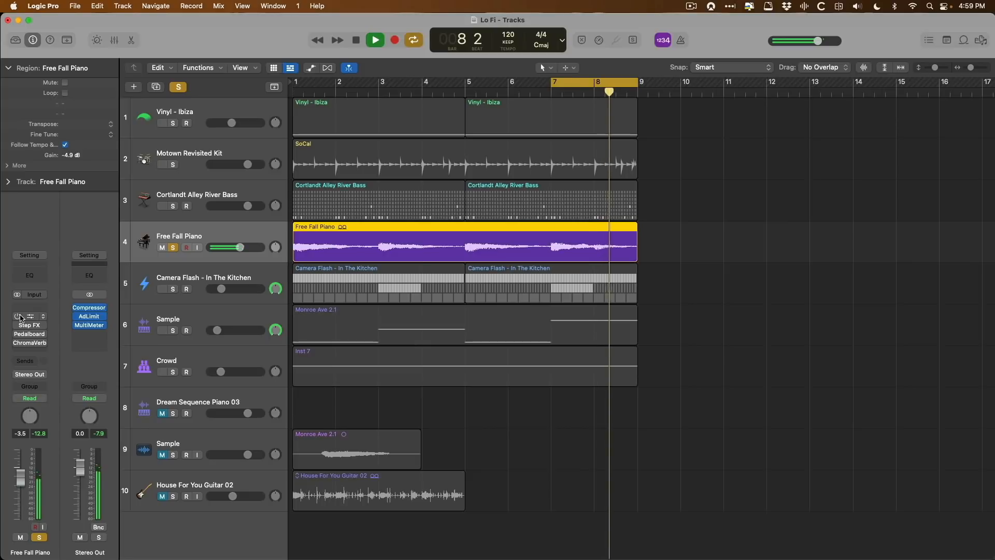
pyautogui.click(374, 39)
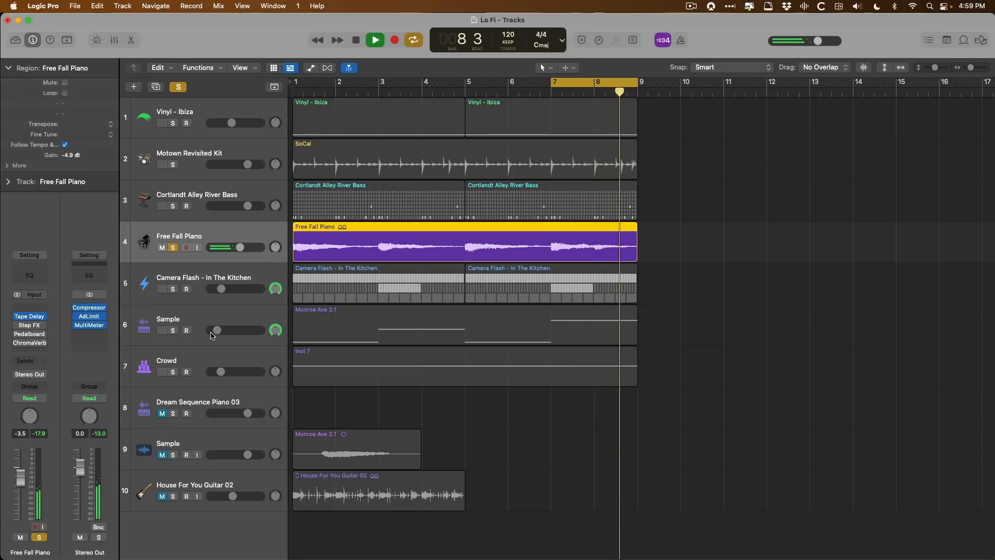
pyautogui.click(374, 39)
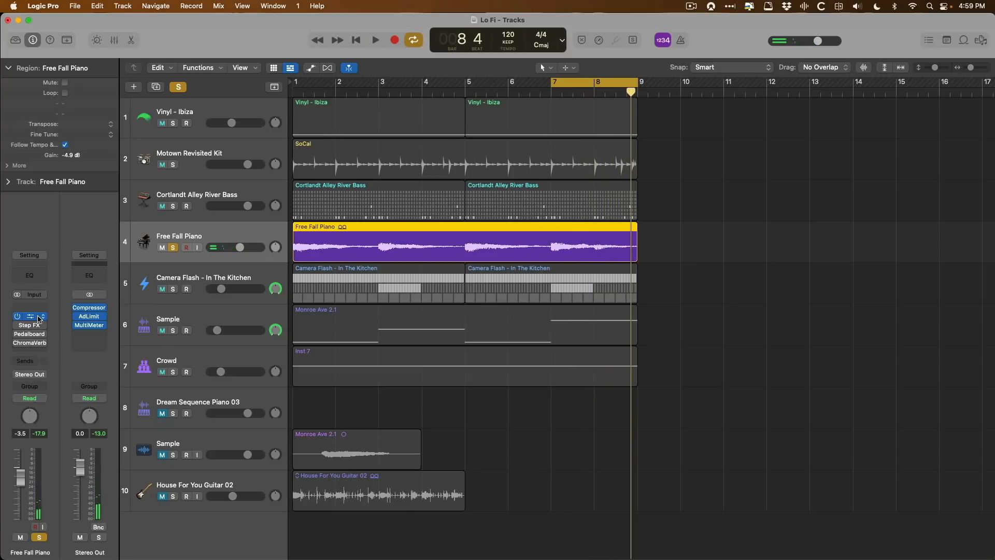
pyautogui.click(29, 317)
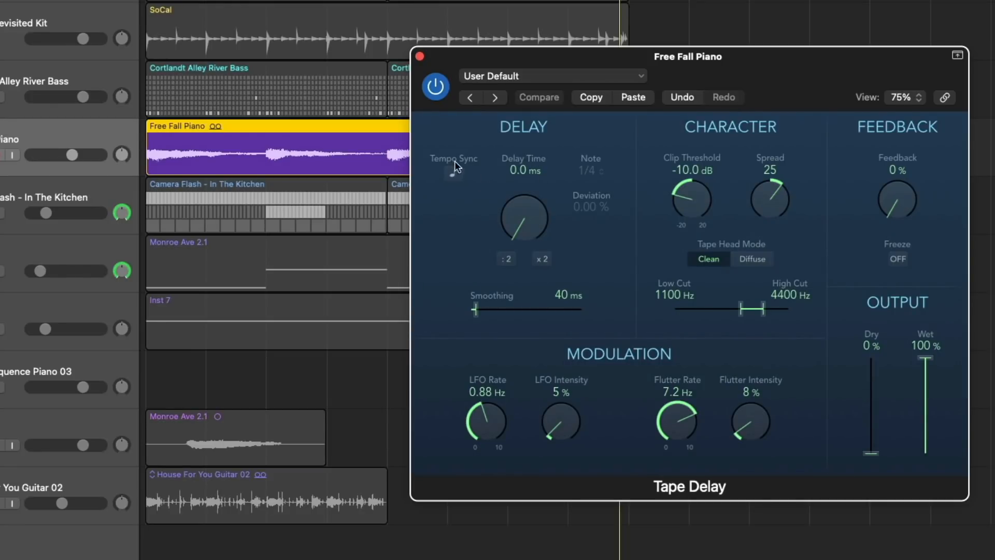
# Step: Set the Tape Delay to a 1/16-triplet note, 0 dB clip threshold and 3900 Hz high cut
pyautogui.click(453, 173)
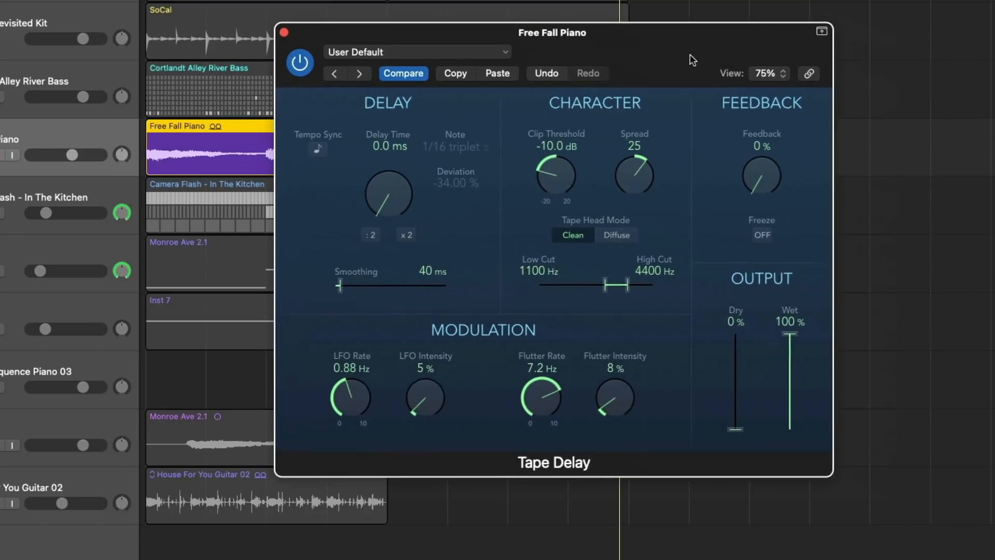
pyautogui.moveTo(552, 32); pyautogui.dragTo(530, 71)
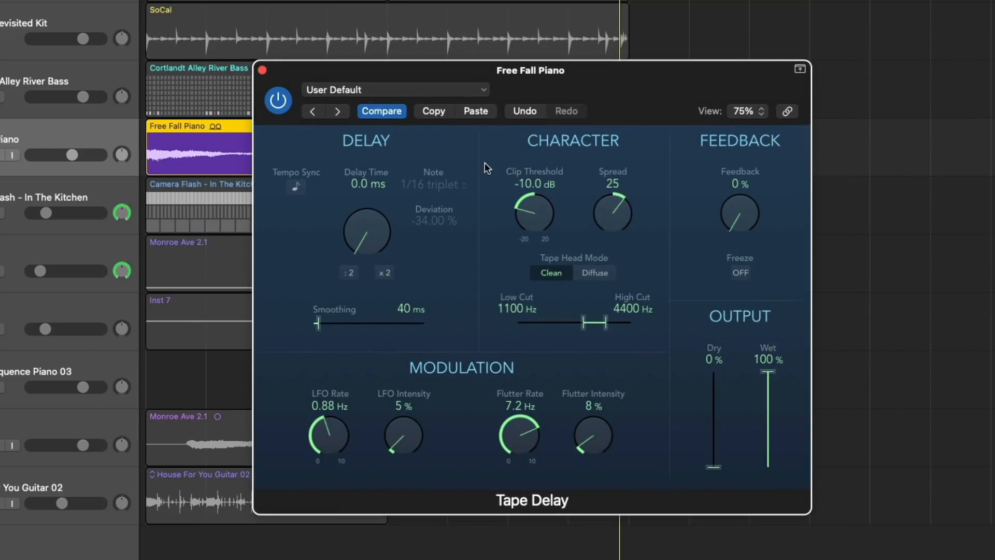
pyautogui.moveTo(443, 394)
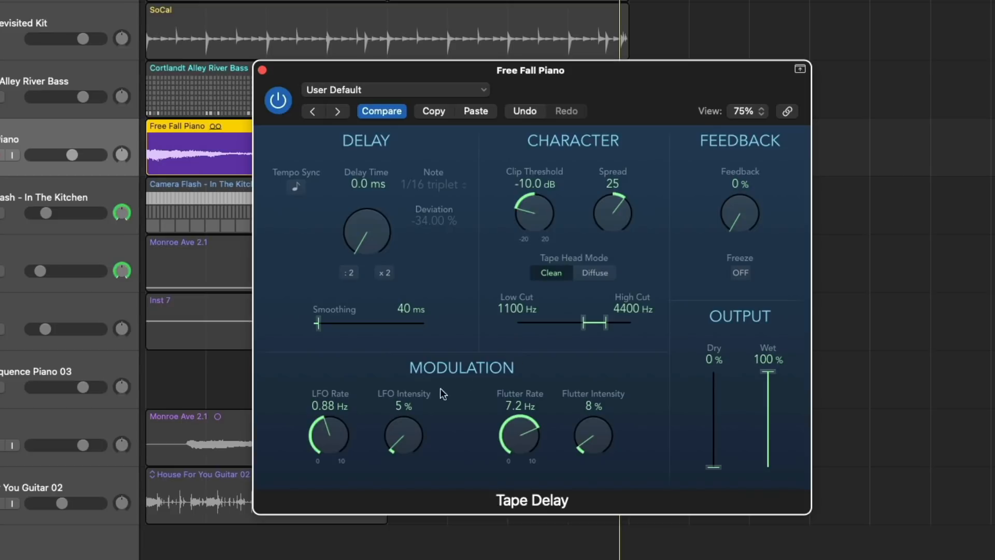
pyautogui.moveTo(672, 434)
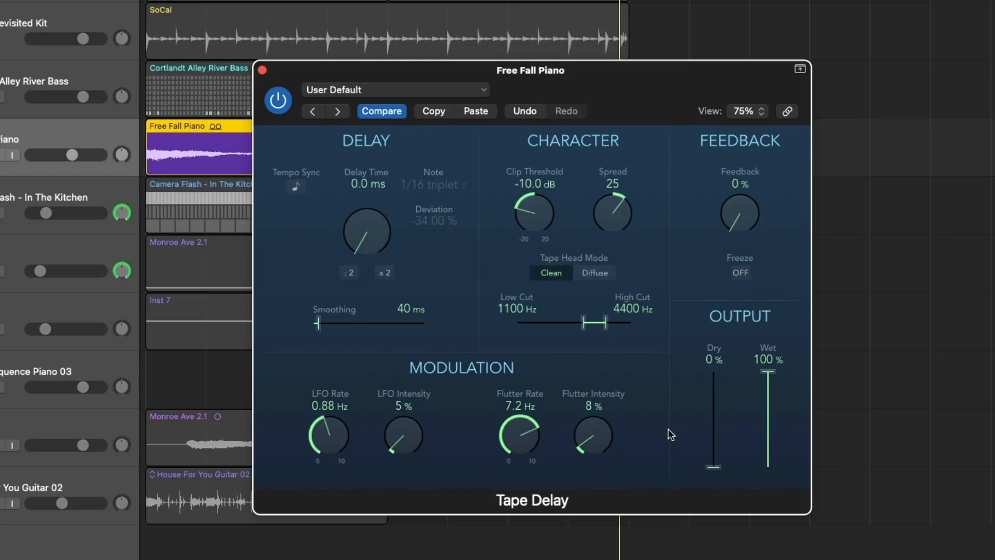
pyautogui.moveTo(780, 305)
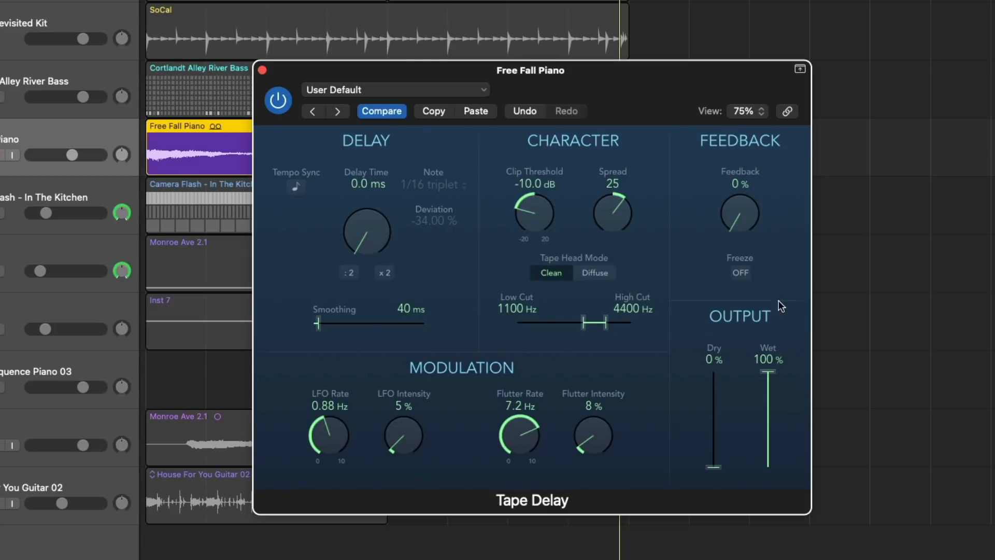
pyautogui.moveTo(585, 247)
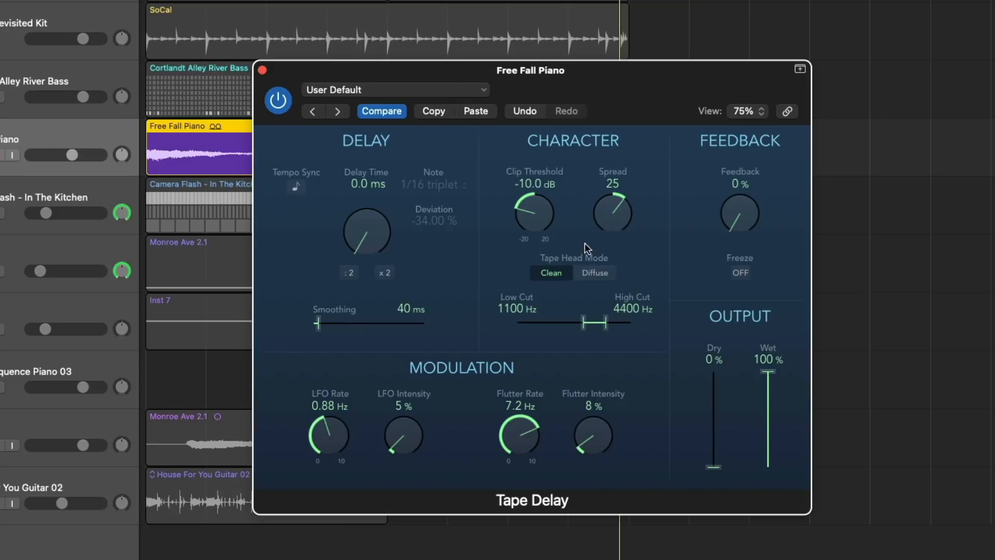
pyautogui.moveTo(535, 224)
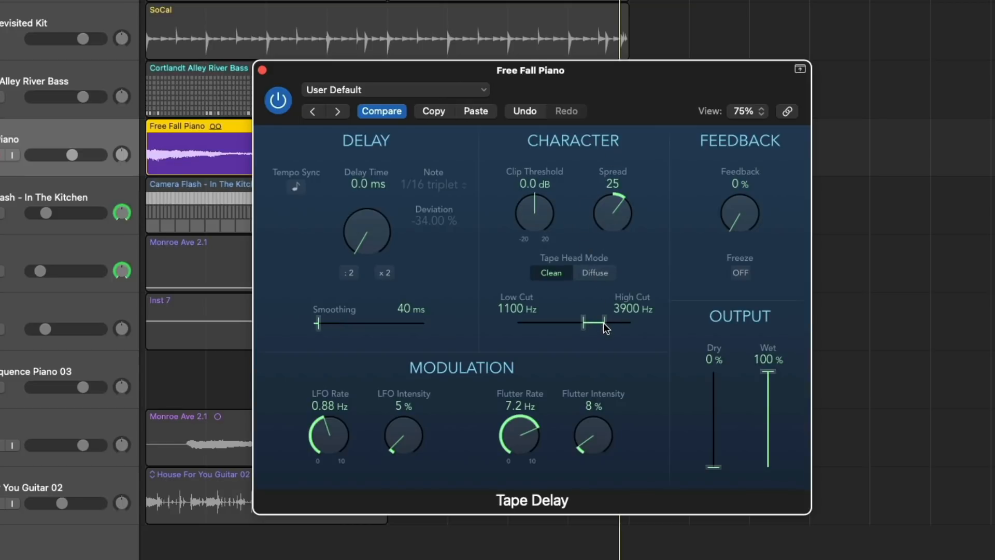
pyautogui.moveTo(582, 321); pyautogui.dragTo(518, 322)
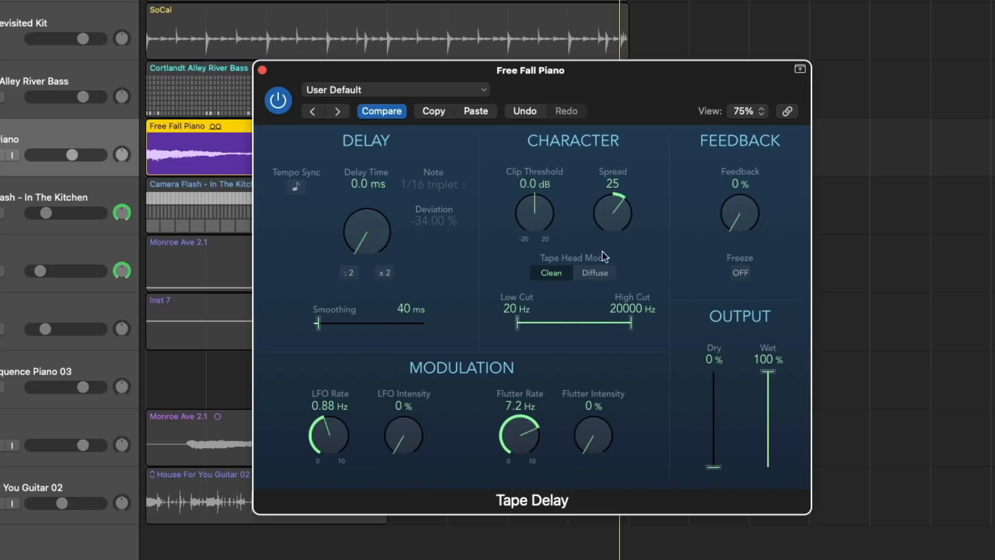
pyautogui.moveTo(715, 450)
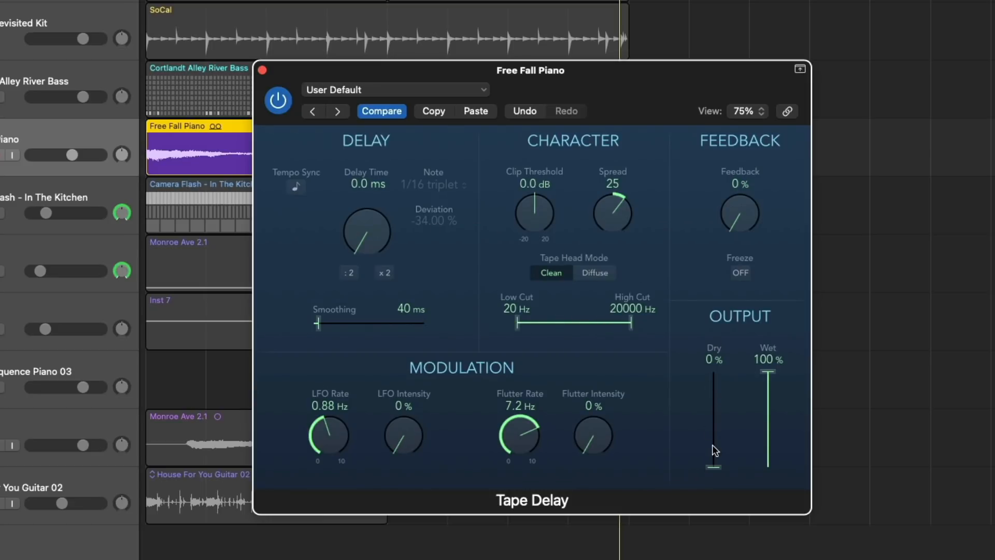
pyautogui.moveTo(768, 379)
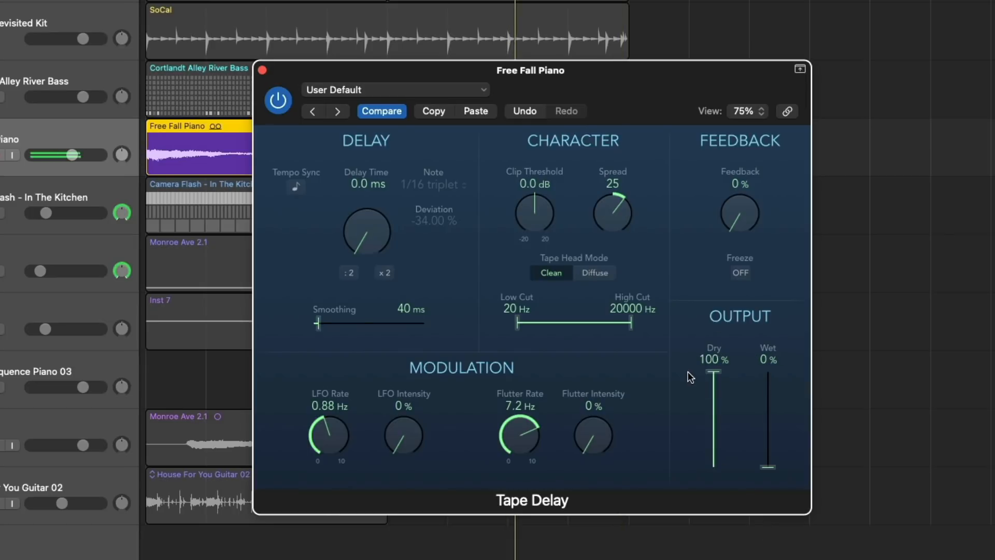
pyautogui.moveTo(698, 376)
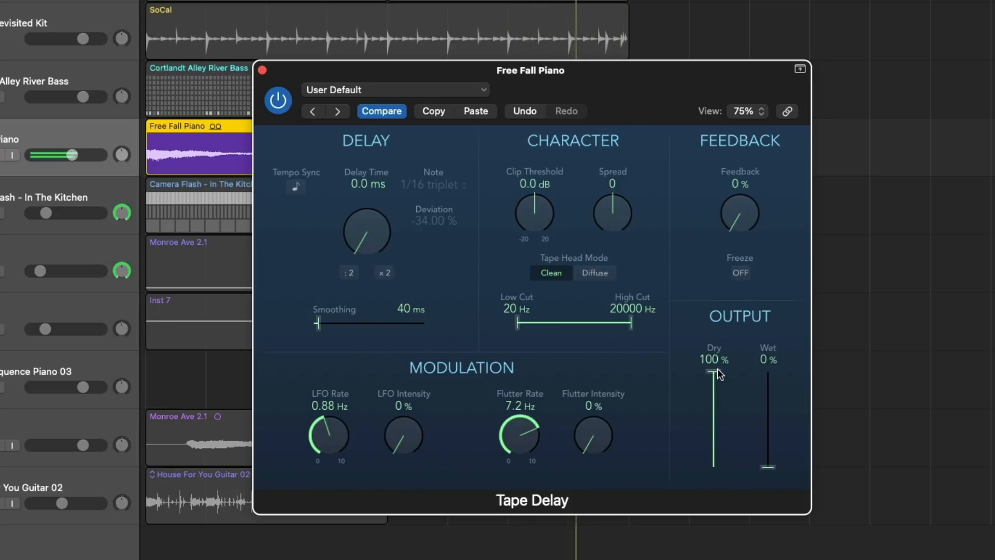
# Step: Set the Tape Delay output to Dry 0% and Wet 80%, keeping the effect switched on after comparing
pyautogui.moveTo(714, 373); pyautogui.dragTo(713, 466)
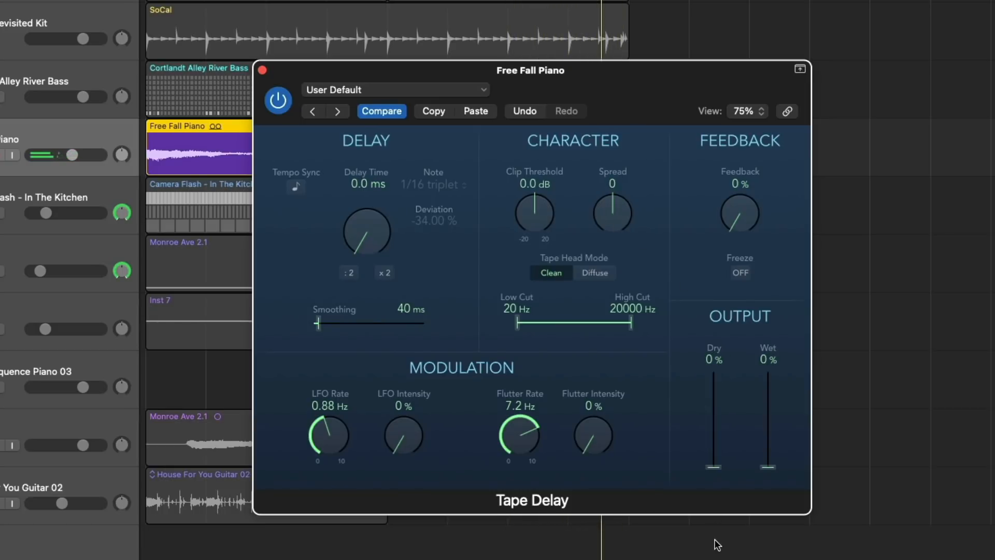
pyautogui.moveTo(768, 467); pyautogui.dragTo(768, 387)
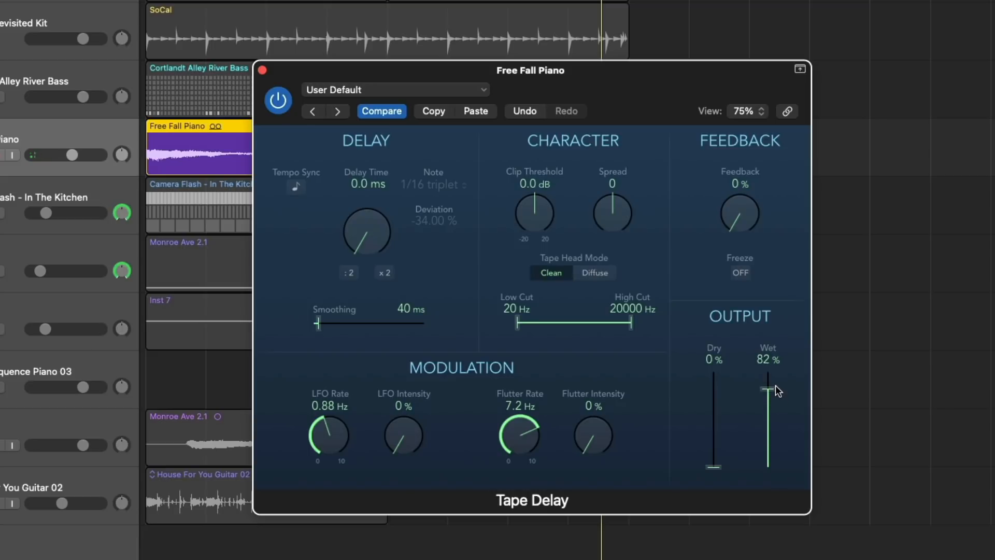
pyautogui.moveTo(768, 387); pyautogui.dragTo(768, 393)
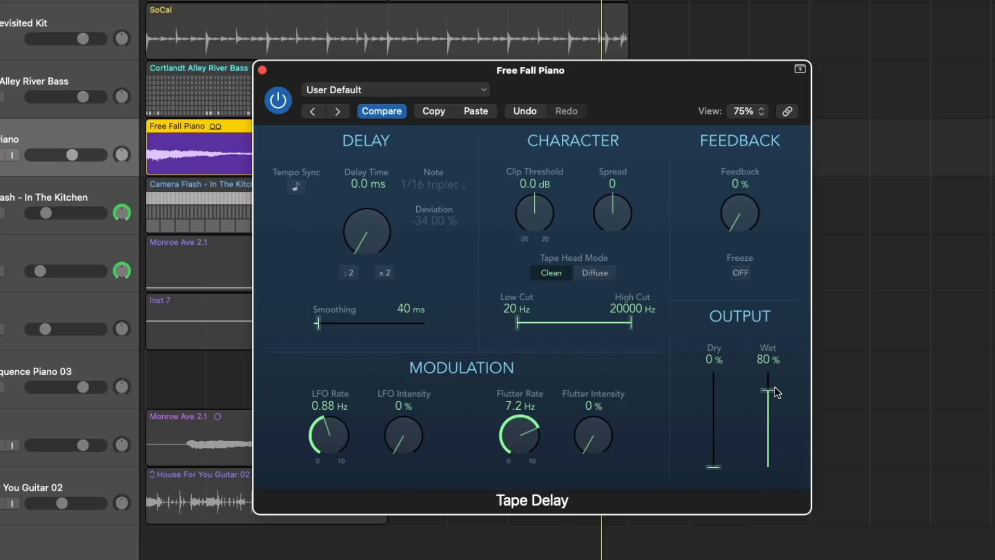
pyautogui.moveTo(779, 395)
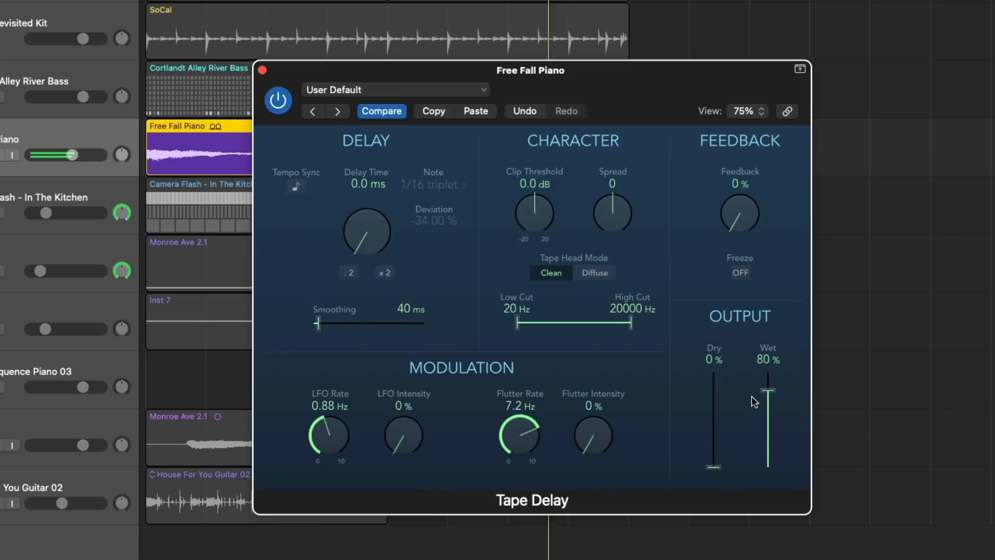
pyautogui.moveTo(305, 121)
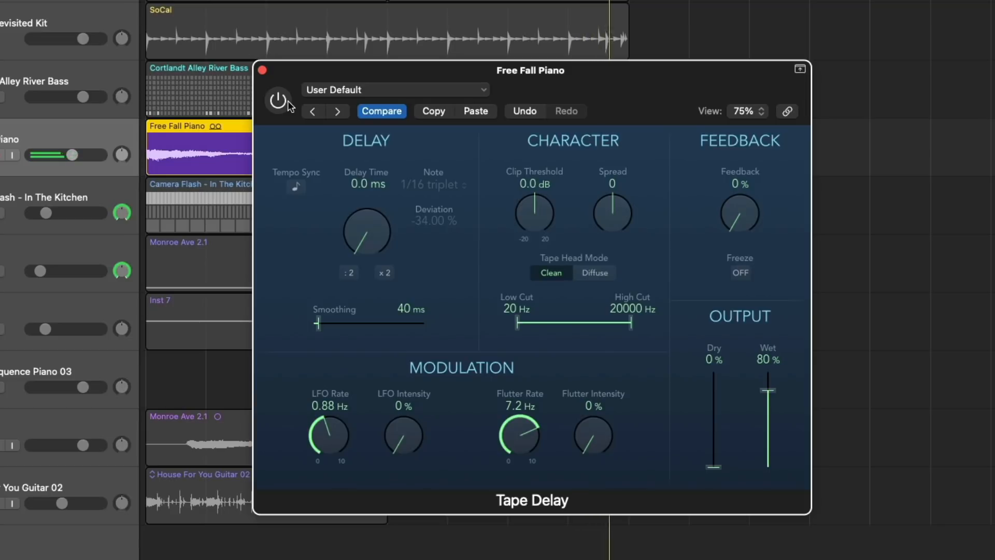
pyautogui.click(278, 103)
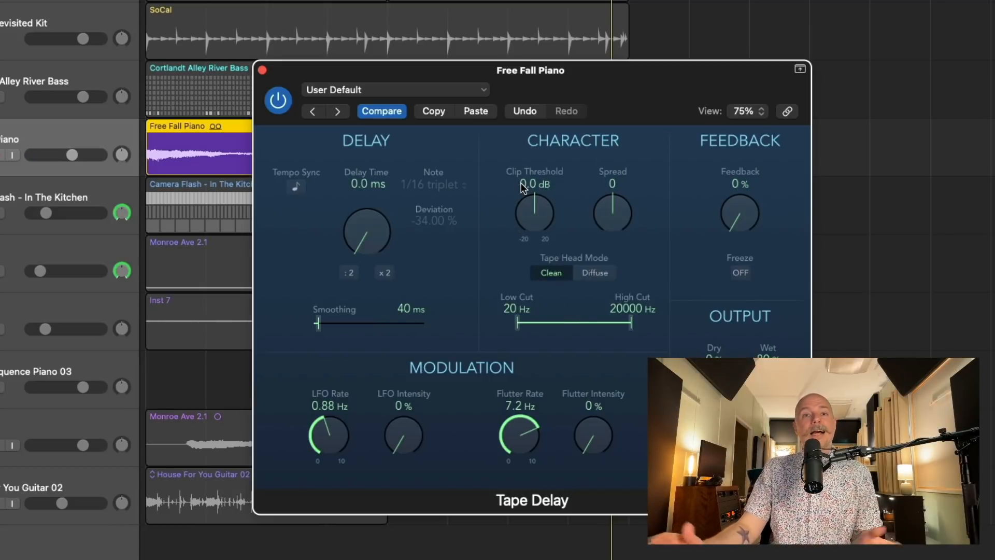
pyautogui.moveTo(611, 206)
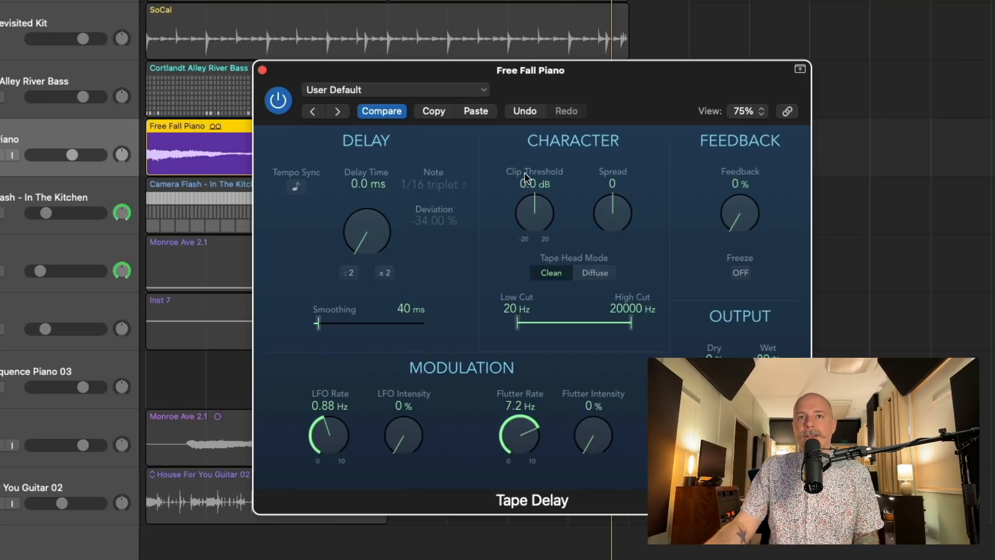
pyautogui.moveTo(539, 218)
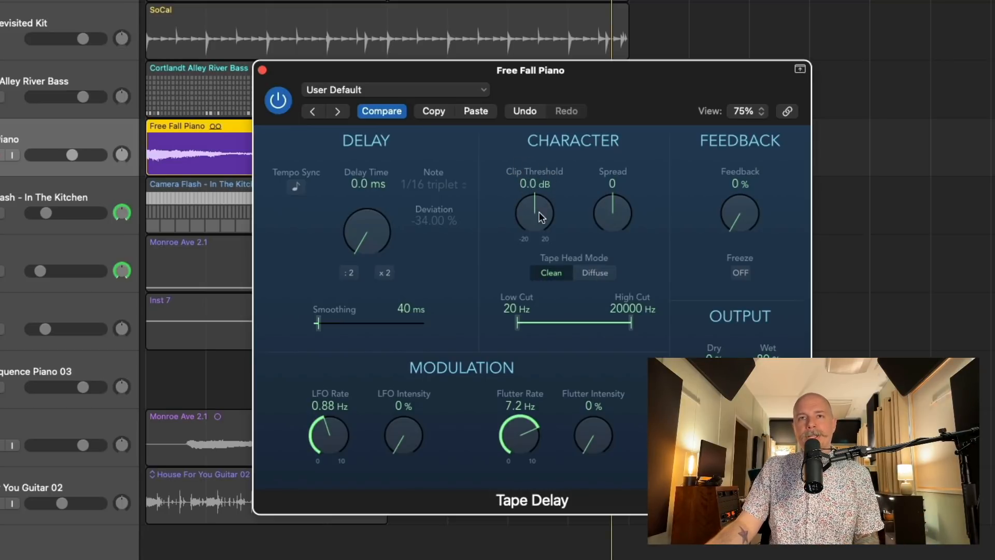
# Step: Lower the Clip Threshold knob to about −15.6 dB to drive the tape
pyautogui.moveTo(535, 212); pyautogui.dragTo(529, 224)
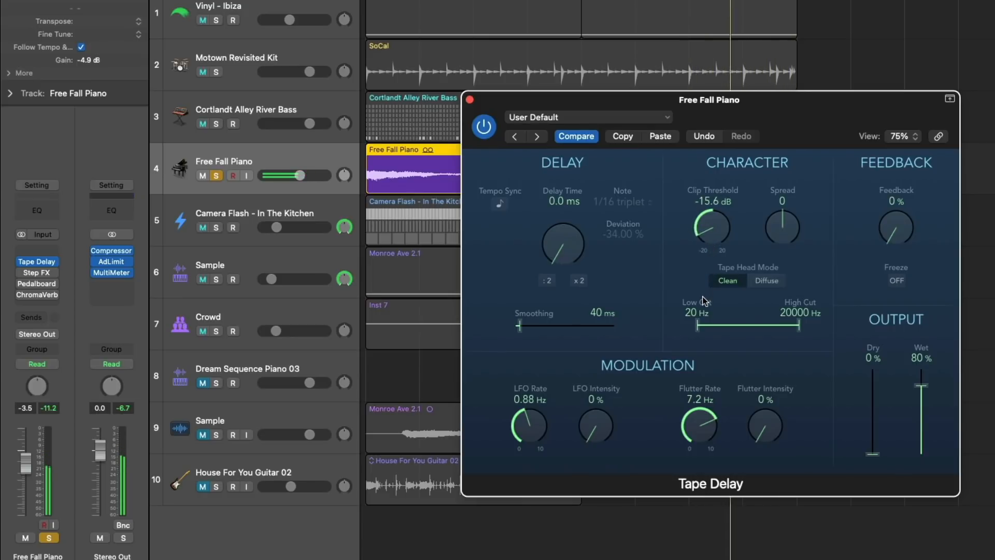
# Step: Sweep the Clip Threshold around −16 dB and bring it back up to −10 dB
pyautogui.moveTo(712, 230); pyautogui.dragTo(714, 238)
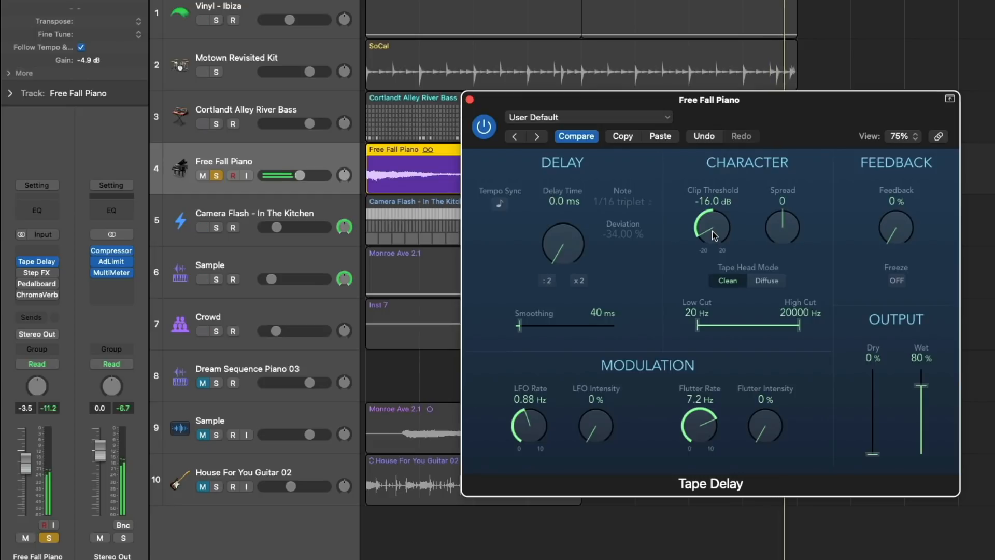
pyautogui.moveTo(713, 238); pyautogui.dragTo(713, 241)
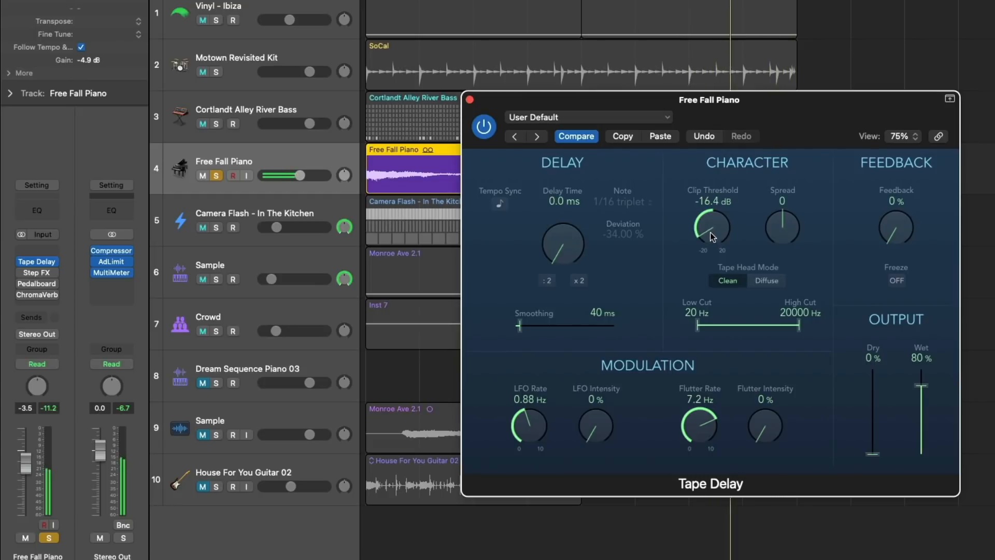
pyautogui.moveTo(712, 228); pyautogui.dragTo(712, 216)
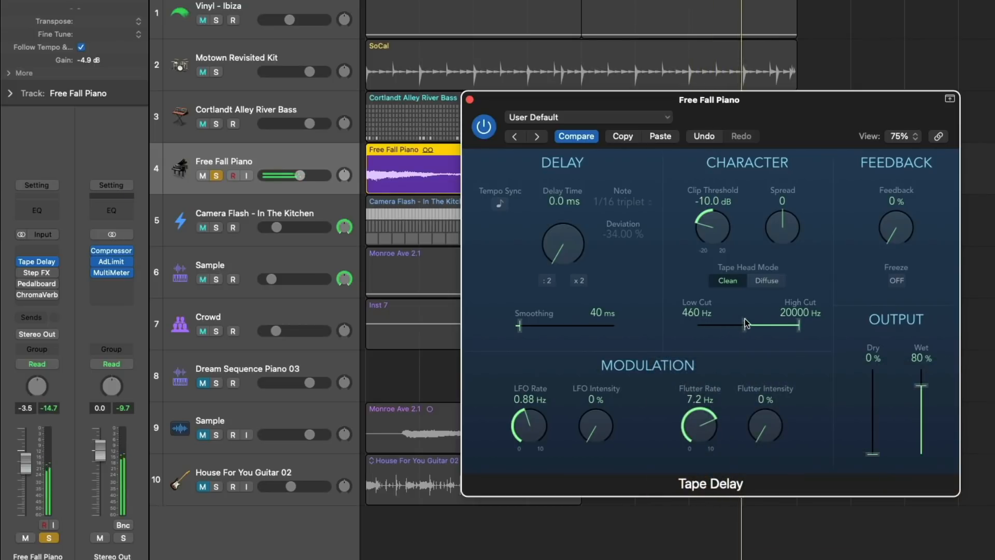
# Step: Filter the delay between Low Cut 520 Hz and High Cut 4400 Hz, then bypass-compare the result
pyautogui.moveTo(726, 324); pyautogui.dragTo(745, 324)
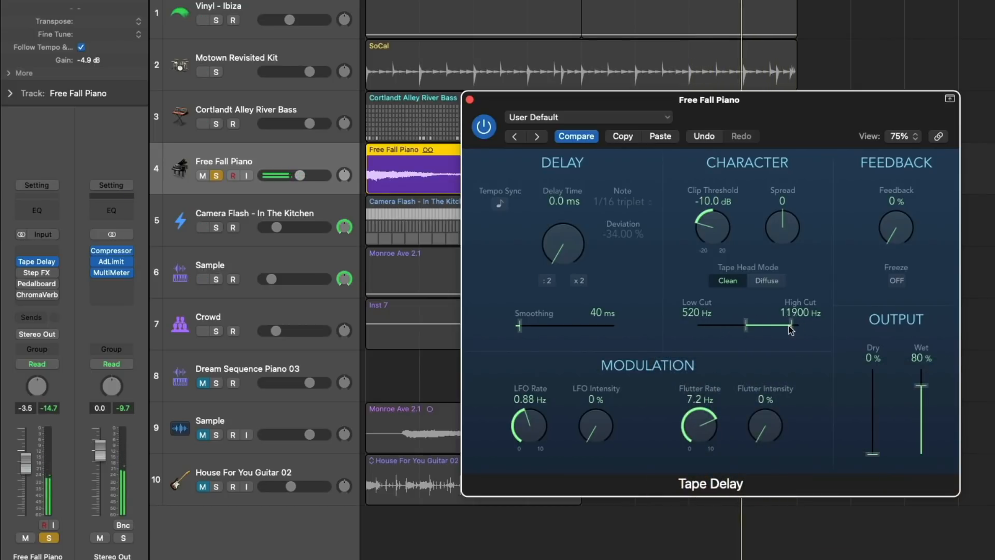
pyautogui.moveTo(792, 324); pyautogui.dragTo(773, 331)
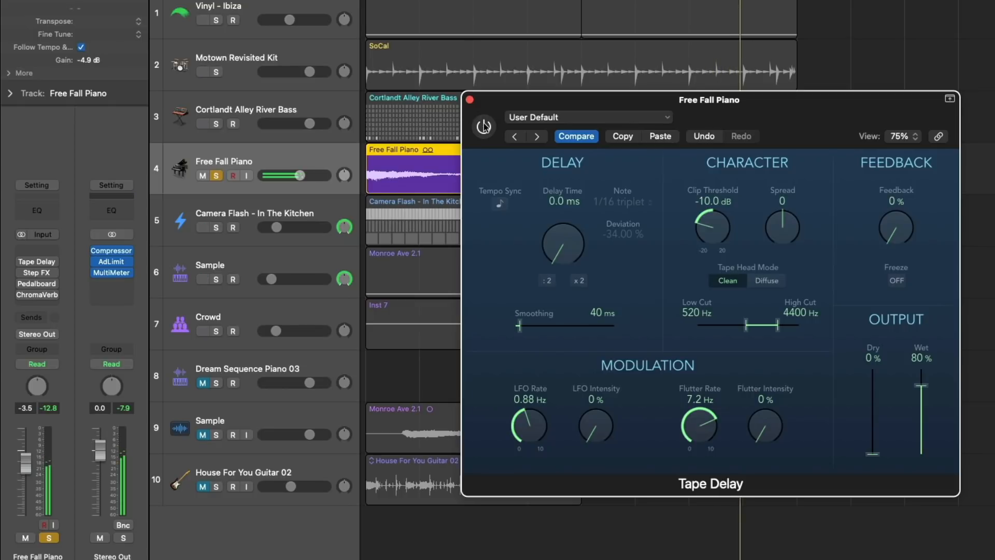
pyautogui.click(484, 127)
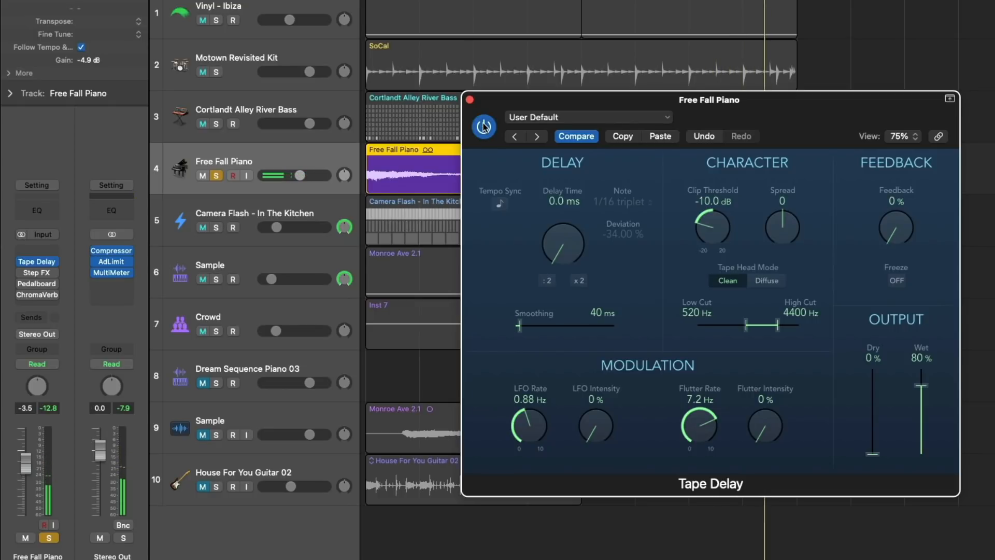
pyautogui.click(484, 127)
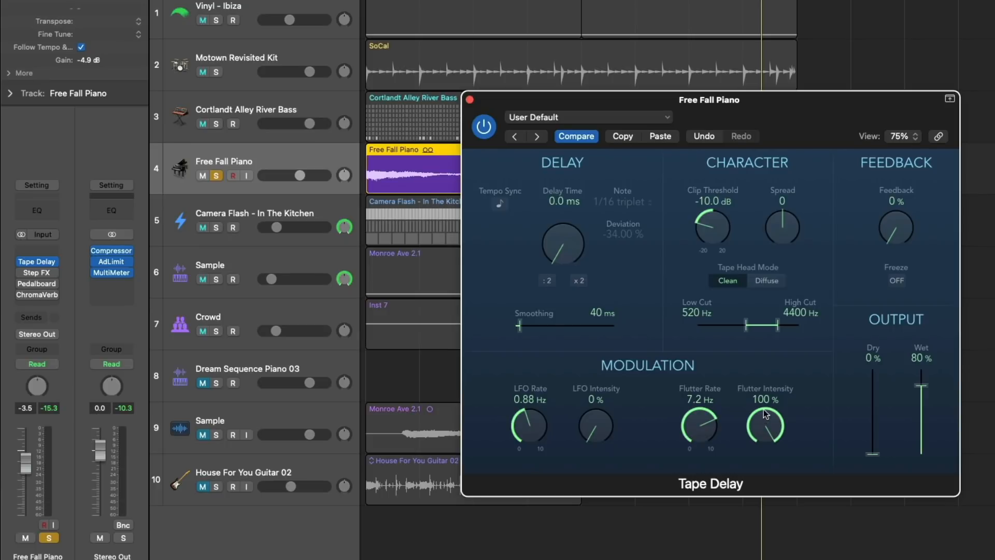
pyautogui.moveTo(663, 407)
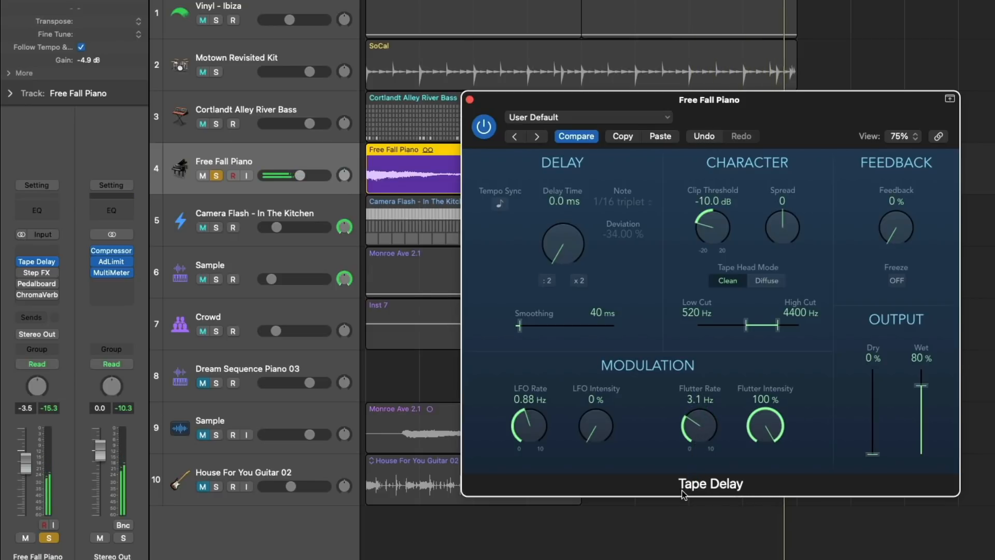
# Step: Raise the Flutter Rate through 3.6 Hz and 4.3 Hz up to 7.3 Hz
pyautogui.moveTo(698, 424); pyautogui.dragTo(698, 413)
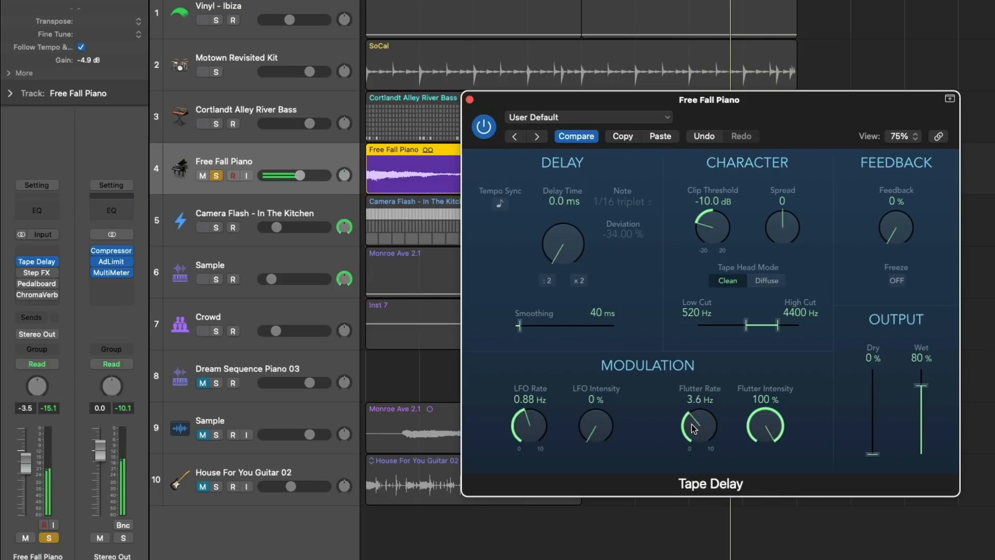
pyautogui.moveTo(698, 425); pyautogui.dragTo(697, 412)
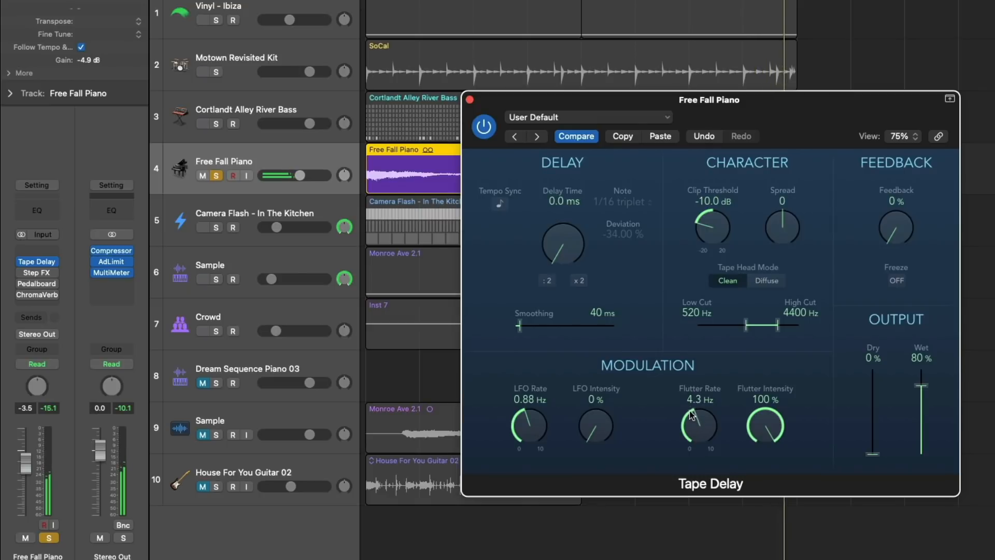
pyautogui.moveTo(698, 425); pyautogui.dragTo(697, 406)
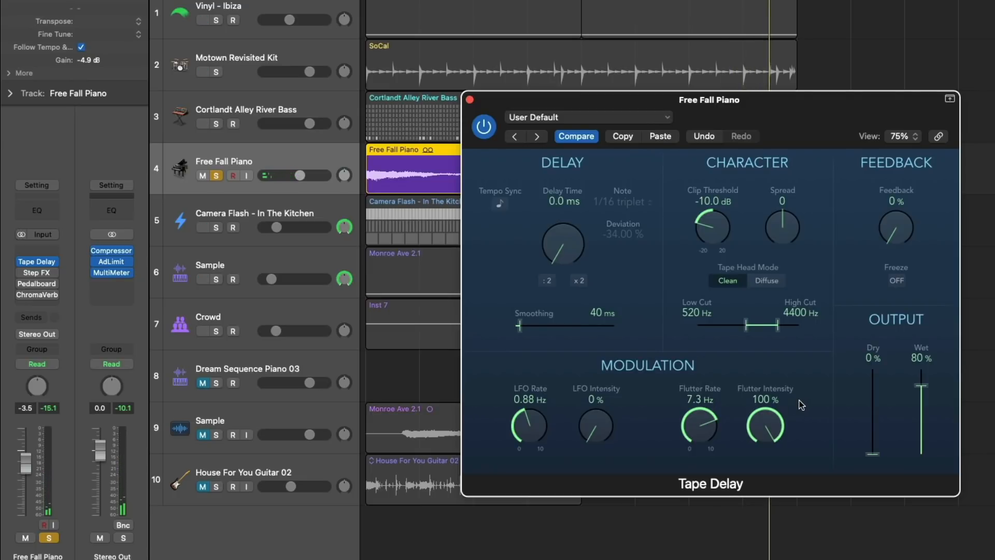
# Step: Pull Flutter Intensity down from full to a subtle single-digit setting around 6–9%
pyautogui.moveTo(764, 418); pyautogui.dragTo(768, 438)
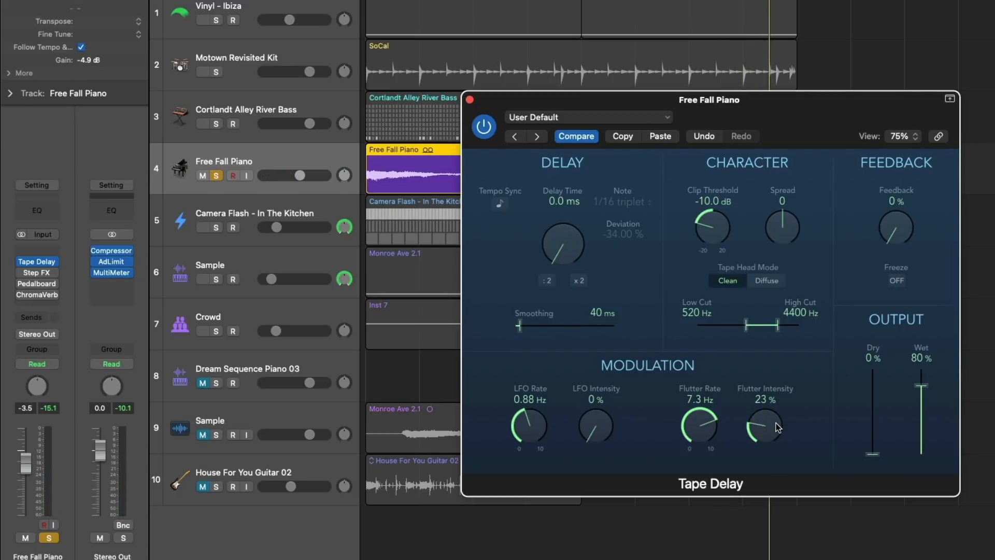
pyautogui.moveTo(765, 425); pyautogui.dragTo(765, 434)
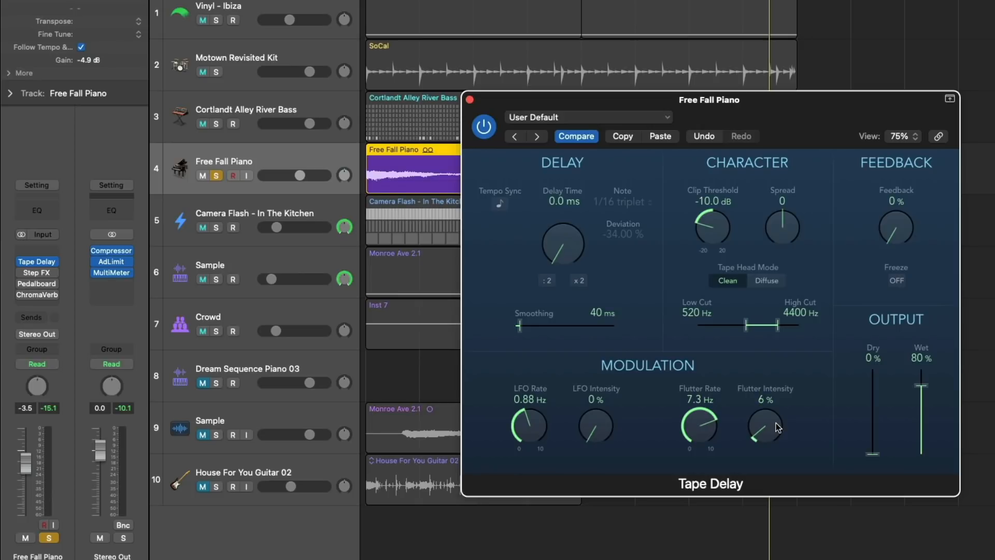
pyautogui.moveTo(765, 425); pyautogui.dragTo(765, 434)
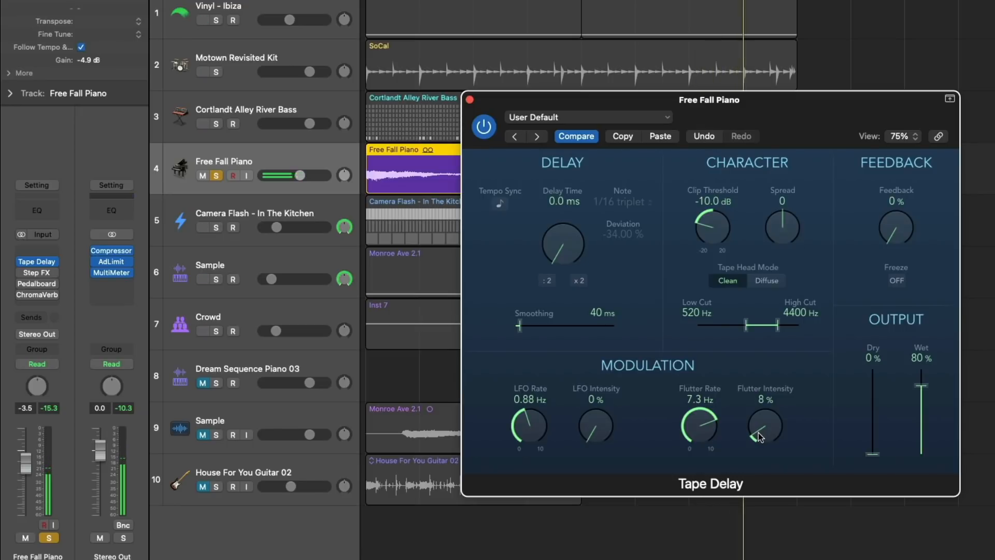
pyautogui.moveTo(765, 428); pyautogui.dragTo(764, 441)
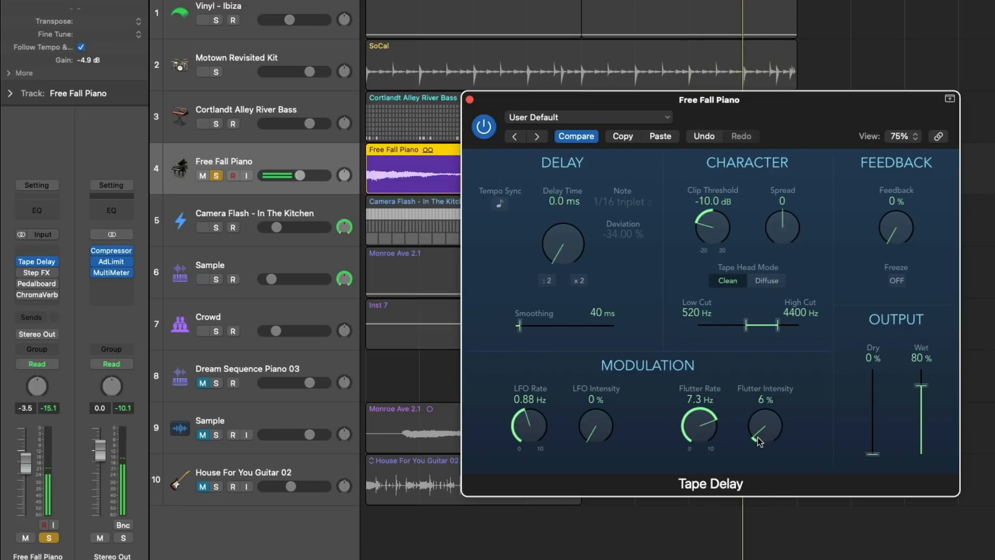
pyautogui.moveTo(765, 432); pyautogui.dragTo(765, 422)
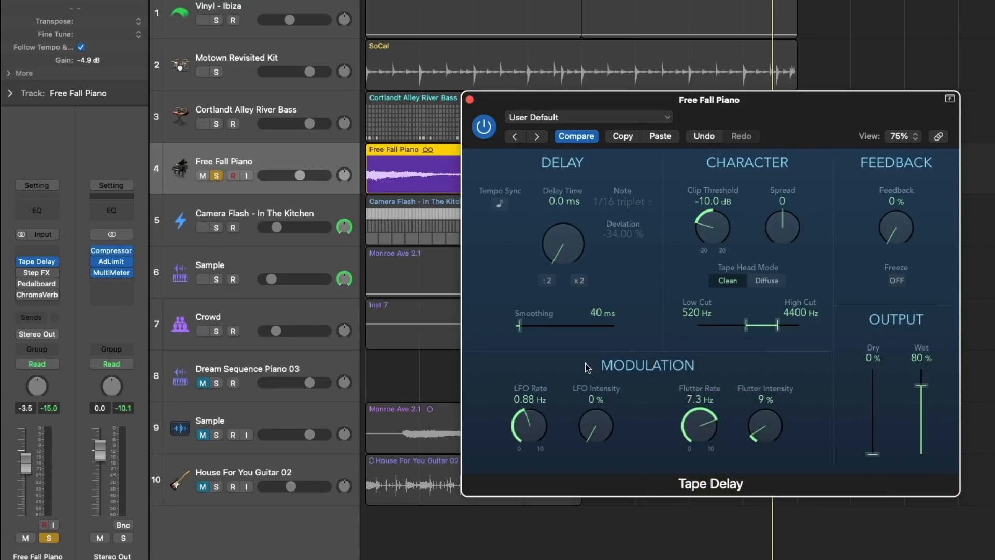
pyautogui.moveTo(597, 426)
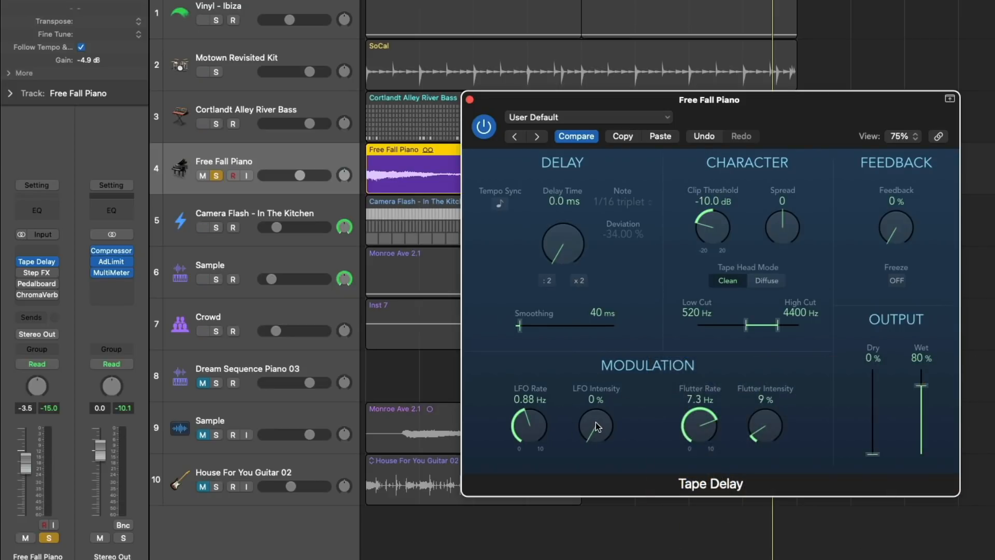
# Step: Turn LFO Intensity to 100% and sweep the LFO Rate down, returning to about 0.86 Hz
pyautogui.moveTo(594, 426); pyautogui.dragTo(595, 400)
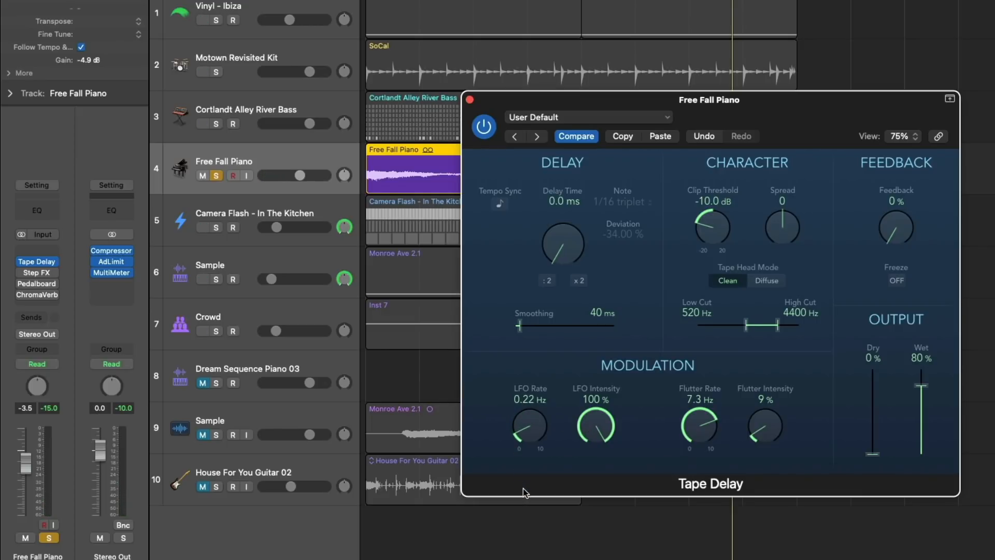
pyautogui.moveTo(530, 431); pyautogui.dragTo(523, 441)
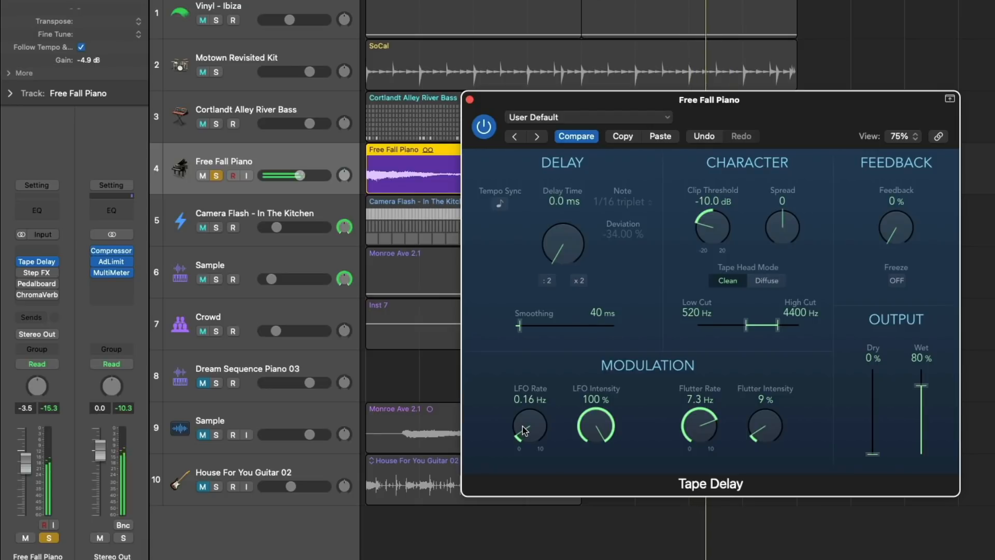
pyautogui.moveTo(530, 426); pyautogui.dragTo(523, 437)
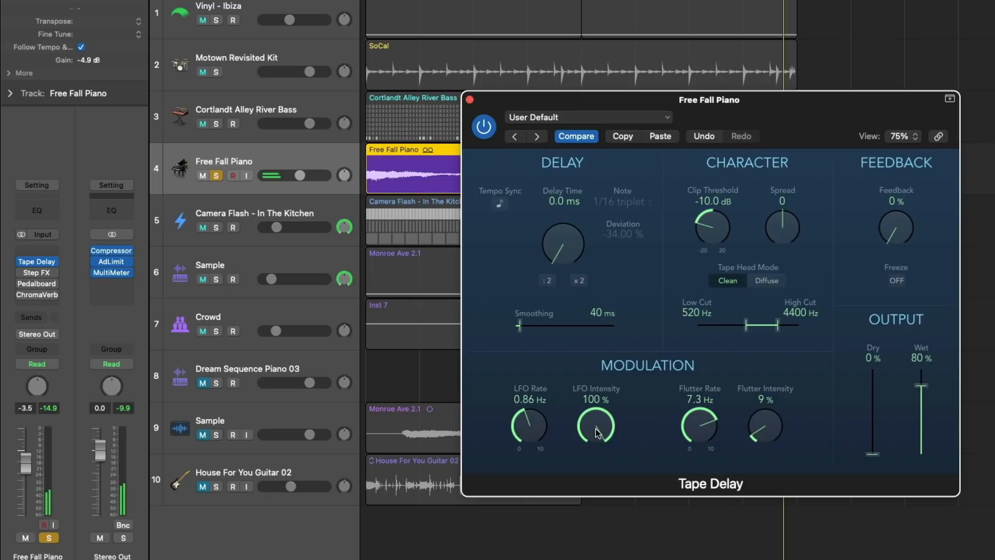
# Step: Vary the LFO Intensity between half and lower values, settling on a moderate amount
pyautogui.moveTo(595, 425); pyautogui.dragTo(595, 437)
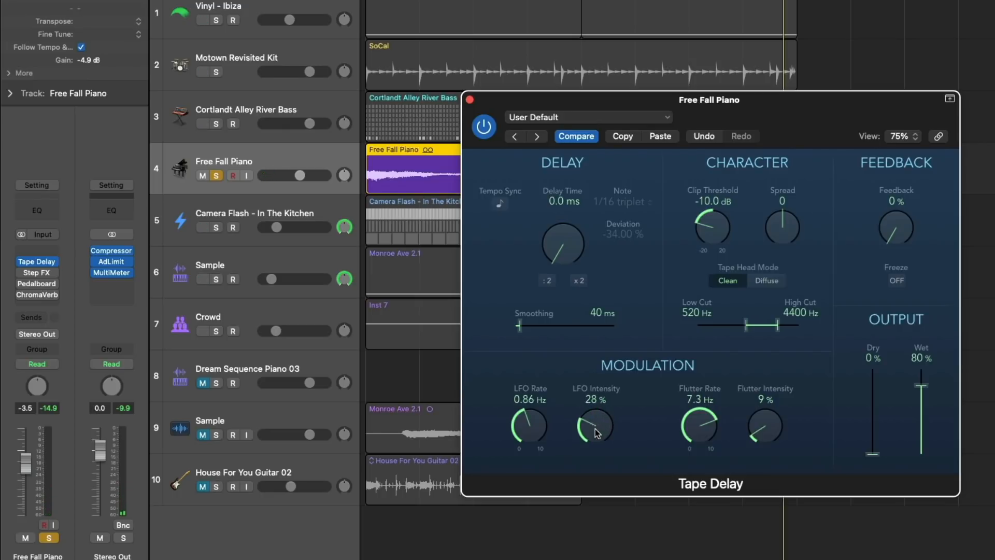
pyautogui.moveTo(594, 425); pyautogui.dragTo(594, 412)
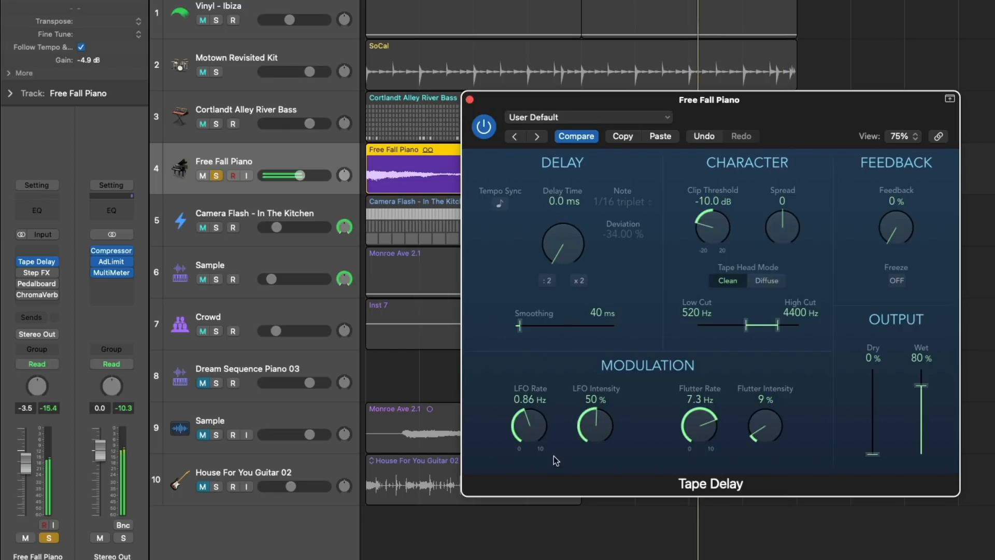
pyautogui.moveTo(595, 425); pyautogui.dragTo(595, 448)
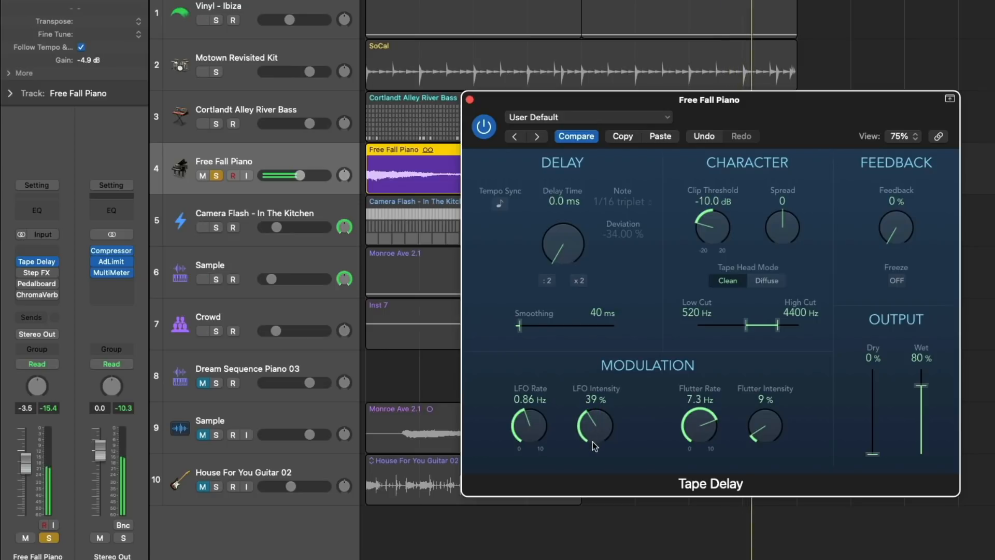
pyautogui.moveTo(594, 425); pyautogui.dragTo(586, 469)
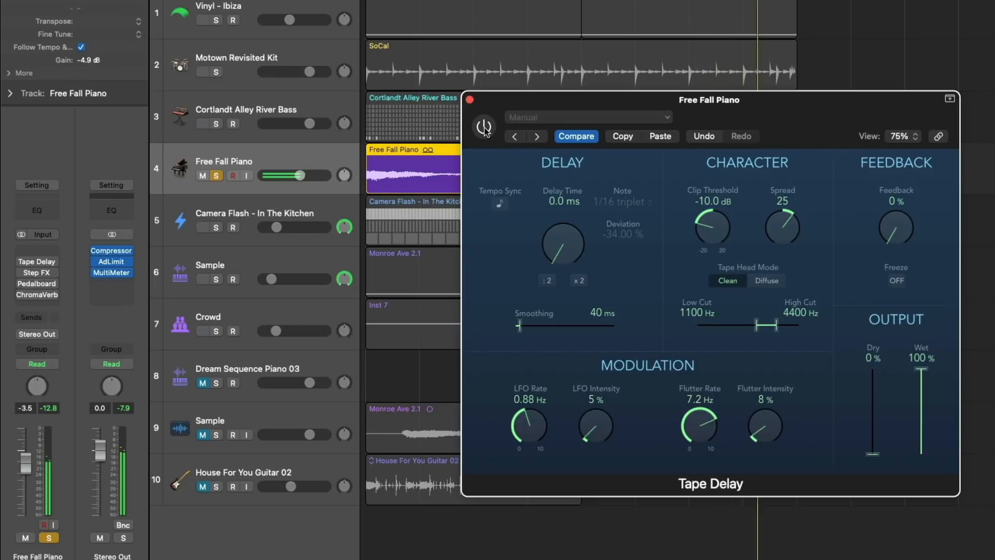
# Step: Switch the piano's Tape Delay back on and close its plug-in window
pyautogui.click(484, 127)
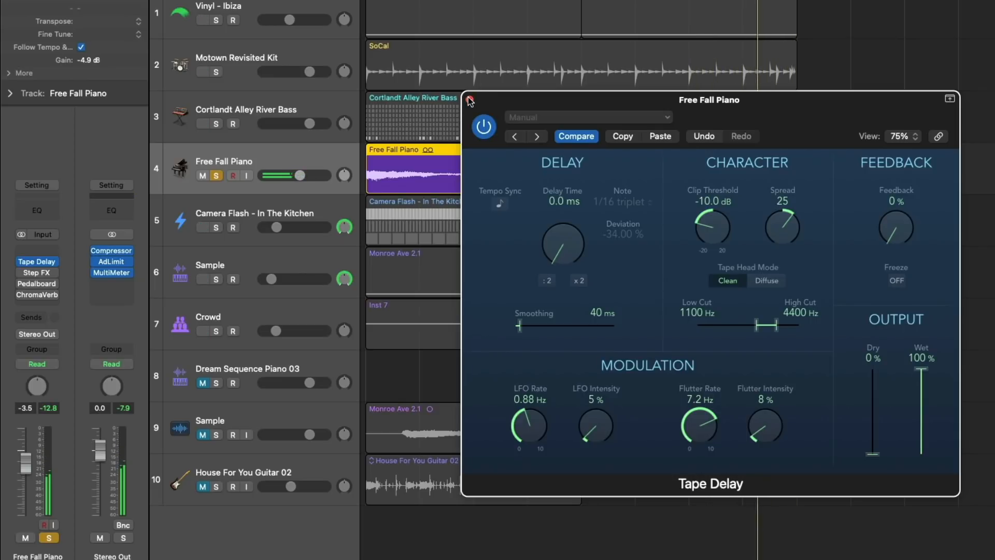
pyautogui.click(469, 101)
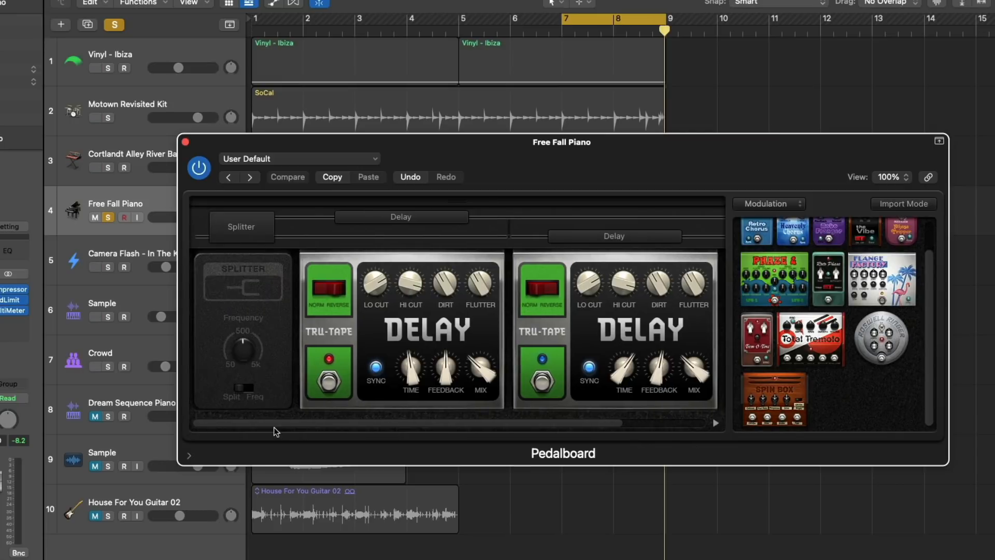
pyautogui.moveTo(374, 234)
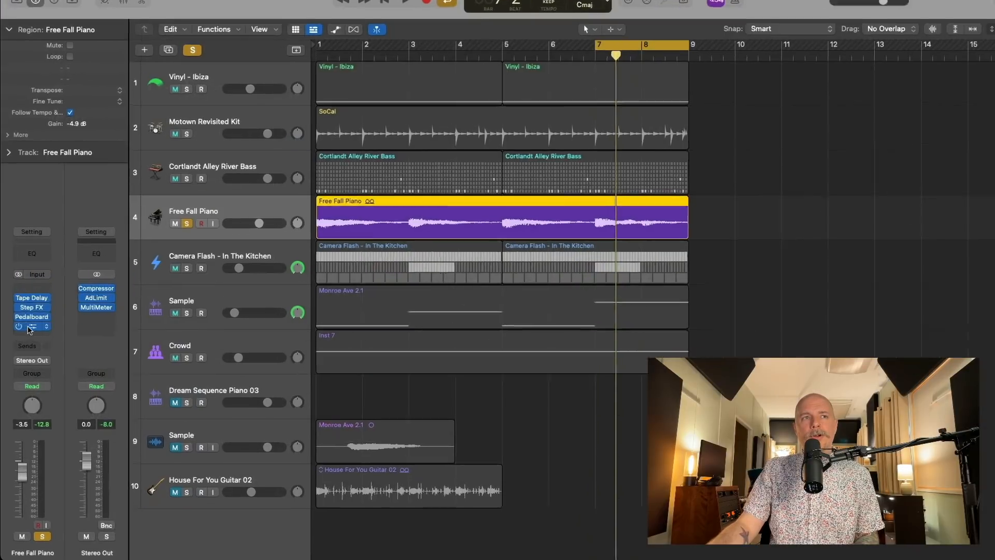
pyautogui.click(33, 326)
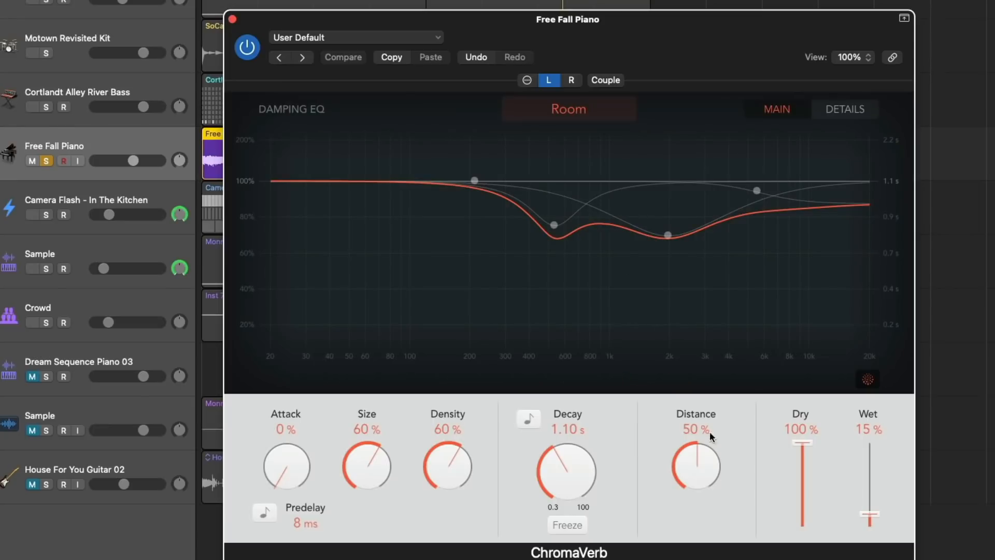
pyautogui.click(570, 79)
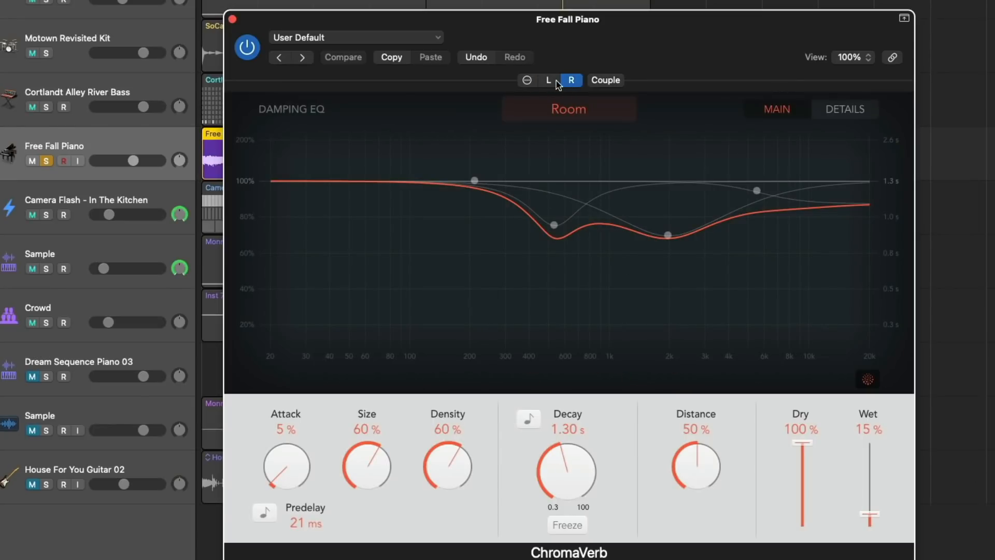
pyautogui.click(550, 80)
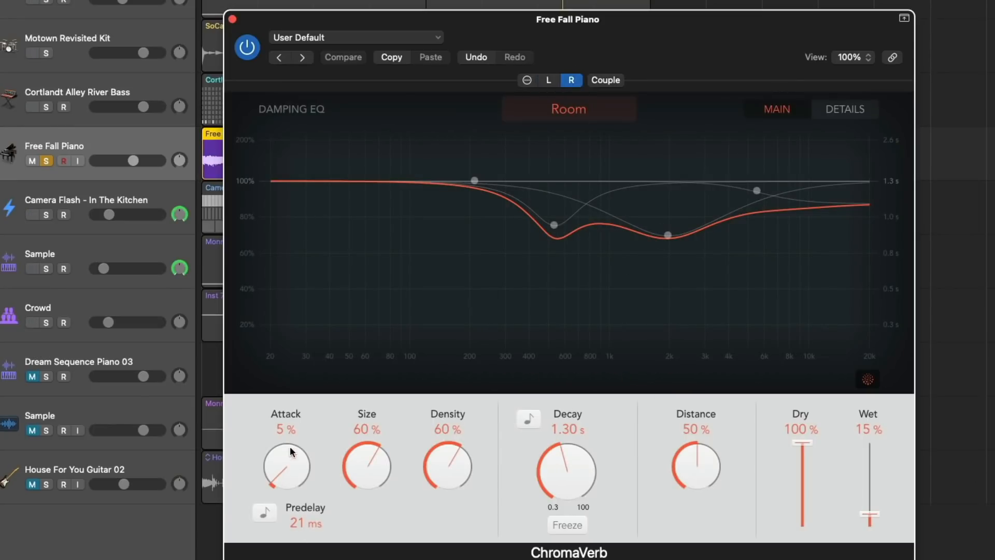
pyautogui.click(548, 80)
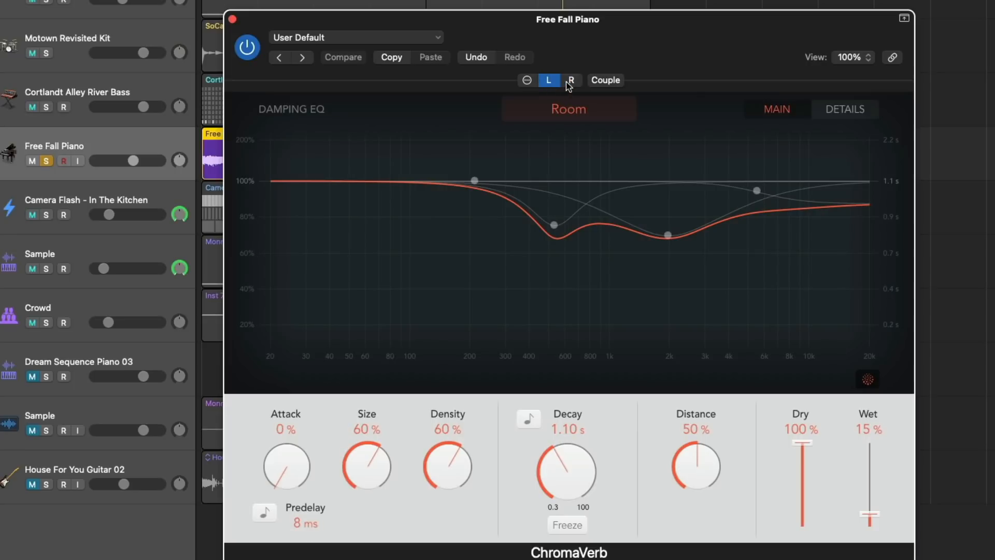
pyautogui.click(234, 18)
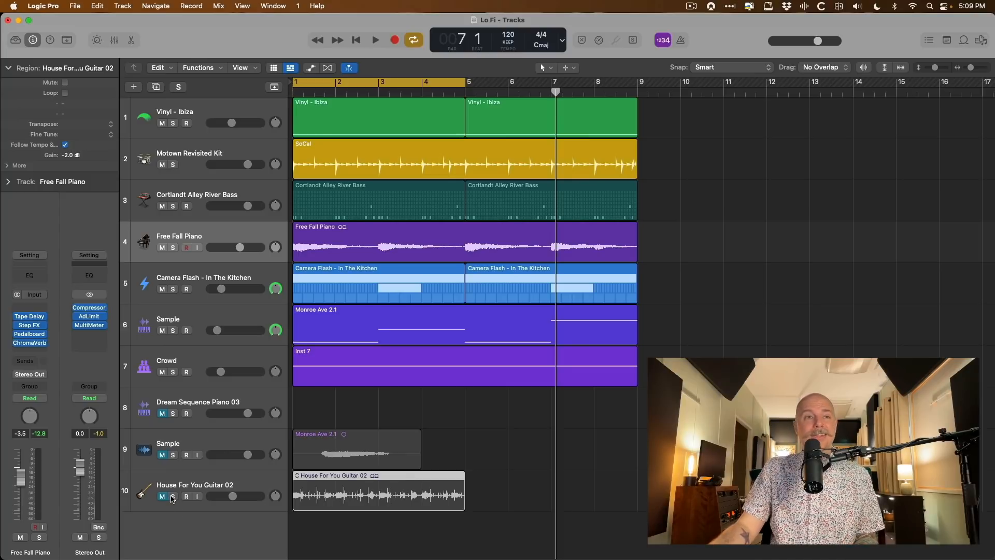
# Step: Select House For You Guitar 02 and bring up its Tape Delay, then its Space Designer with Micro Amp 1
pyautogui.click(171, 496)
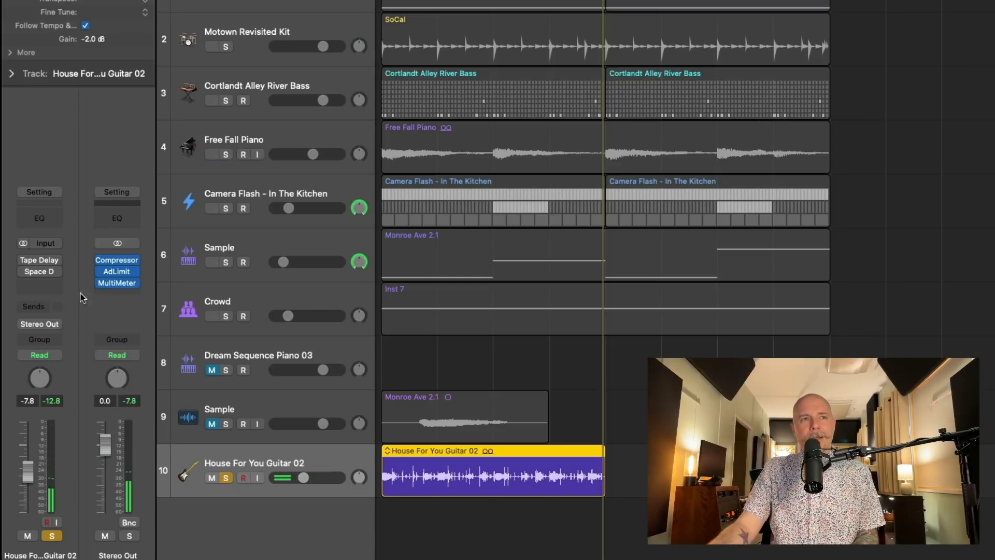
pyautogui.click(39, 260)
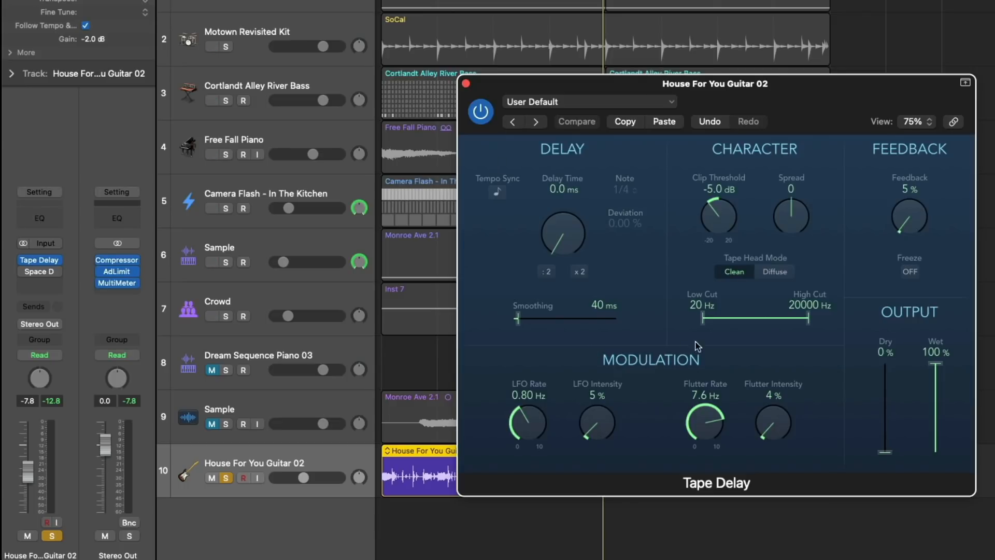
pyautogui.moveTo(761, 161)
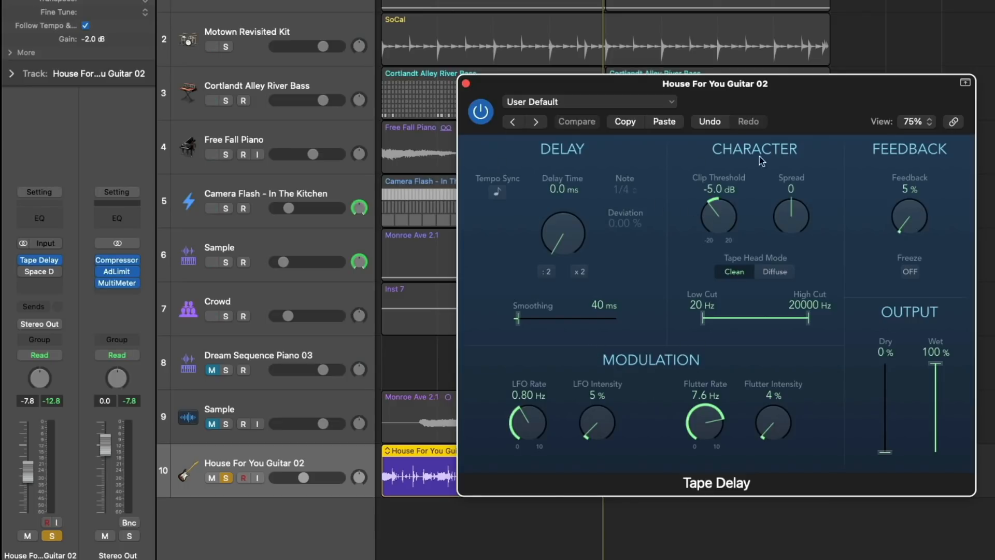
pyautogui.click(465, 83)
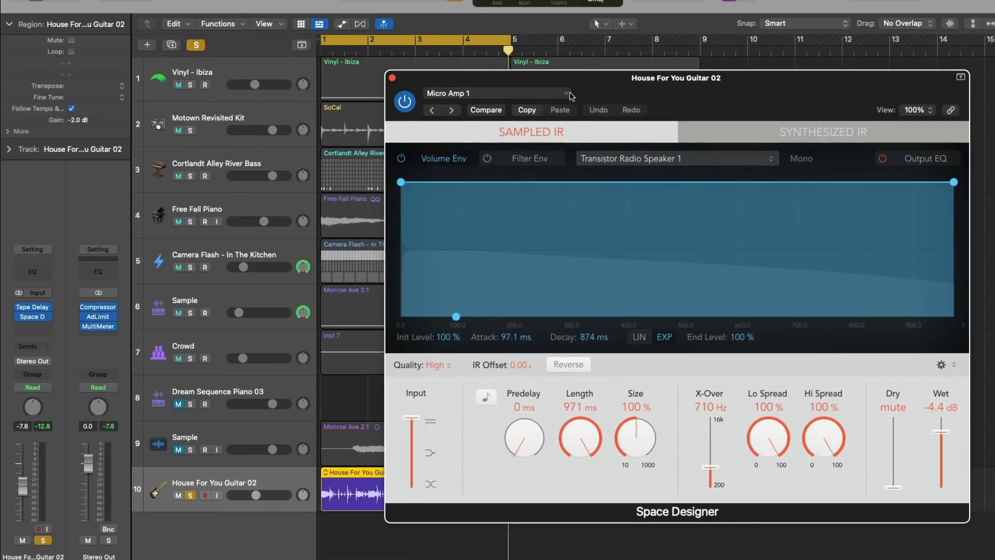
# Step: Browse the Space Designer settings list to the Warped Effects > Speakers presets
pyautogui.click(564, 93)
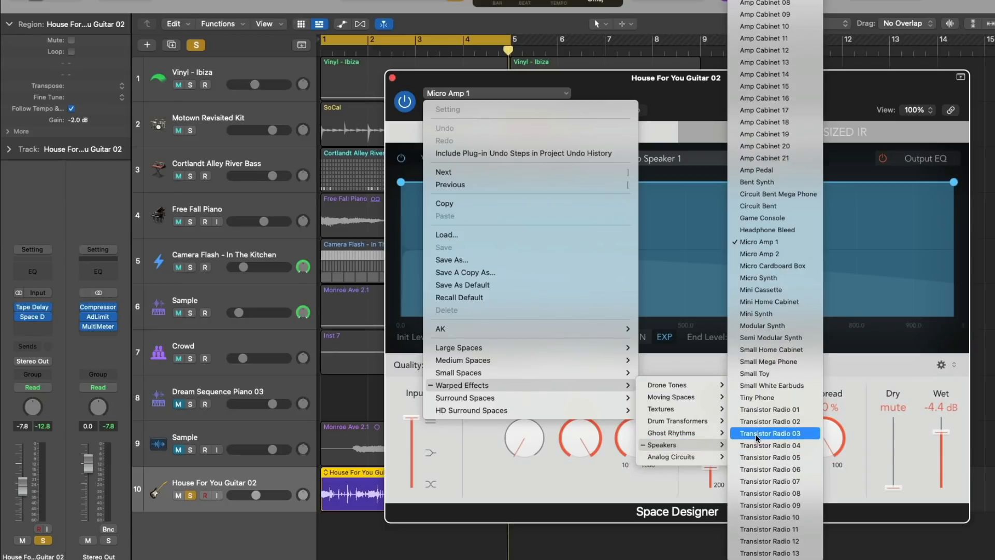
pyautogui.moveTo(774, 456)
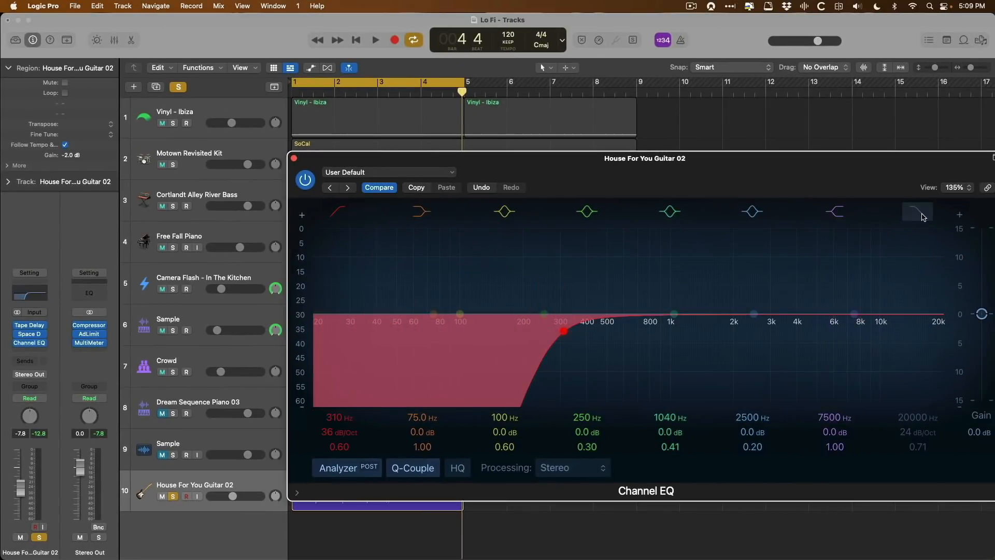
# Step: Toggle the Channel EQ high-cut band before removing the EQ from the guitar inserts
pyautogui.click(917, 212)
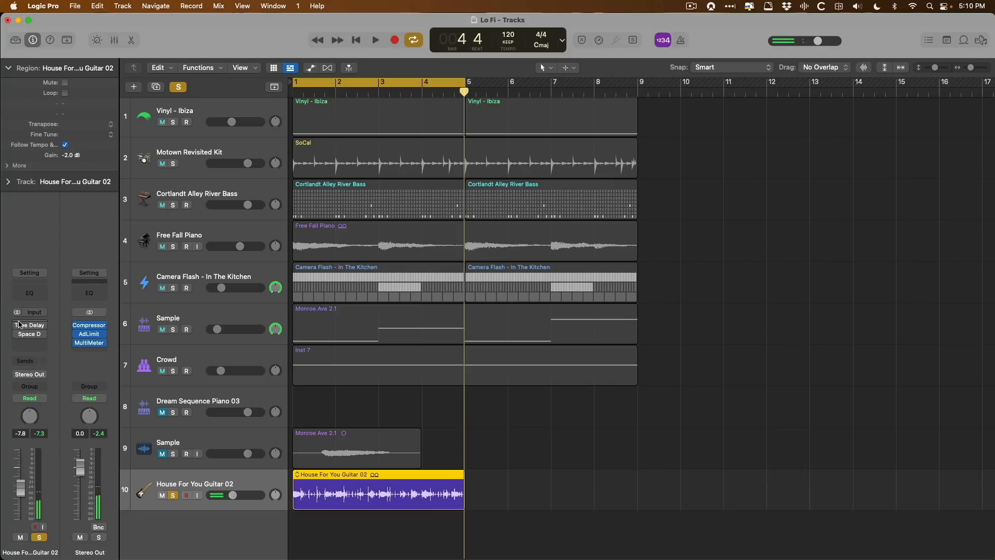
pyautogui.click(374, 39)
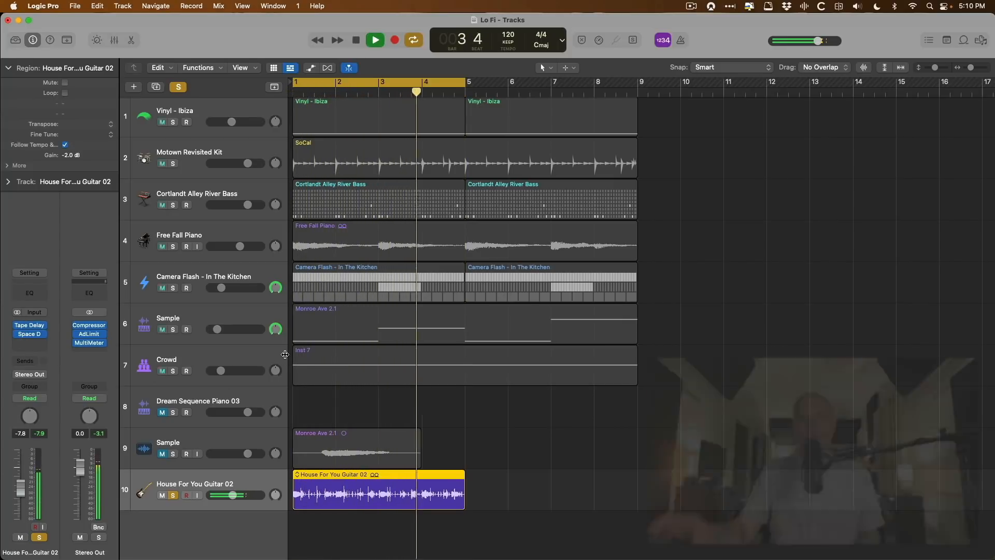
pyautogui.click(374, 39)
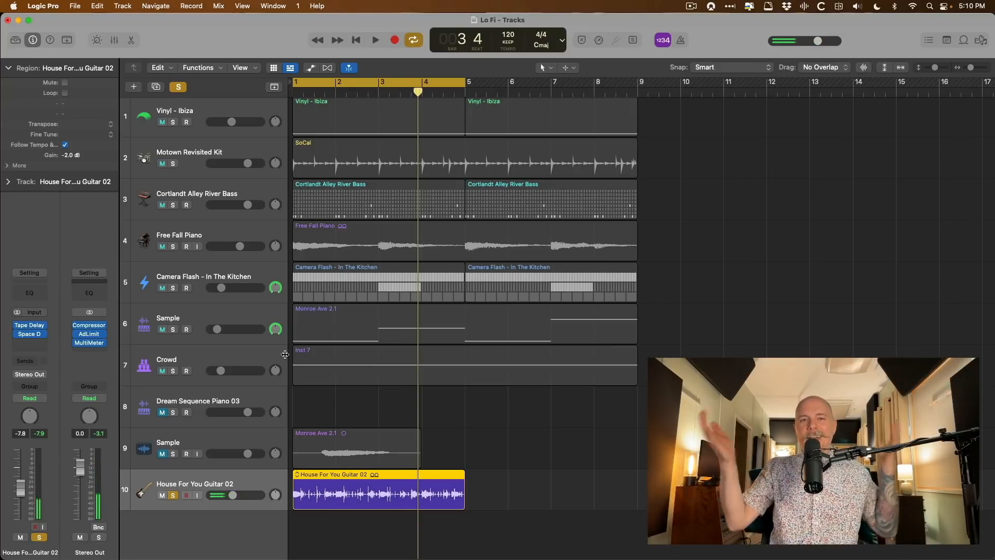